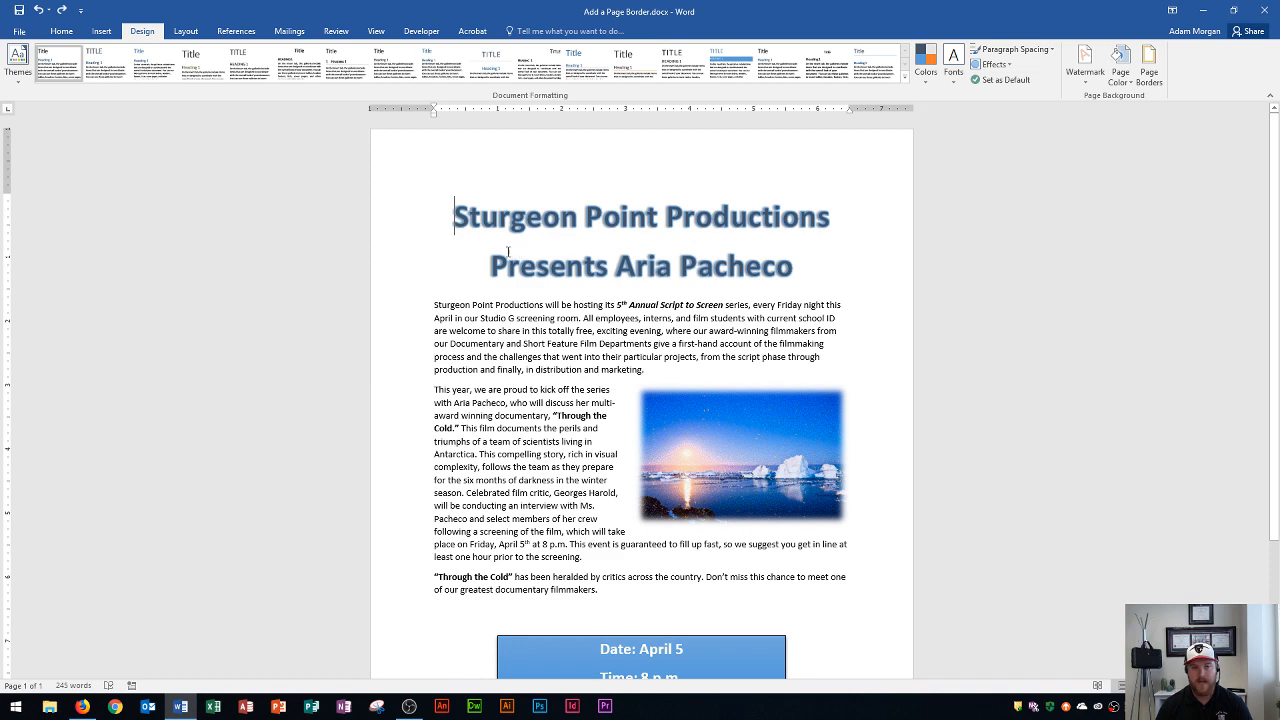
Bring up the Borders and Shading dialog for the flyer's page border.
scroll(down, 3)
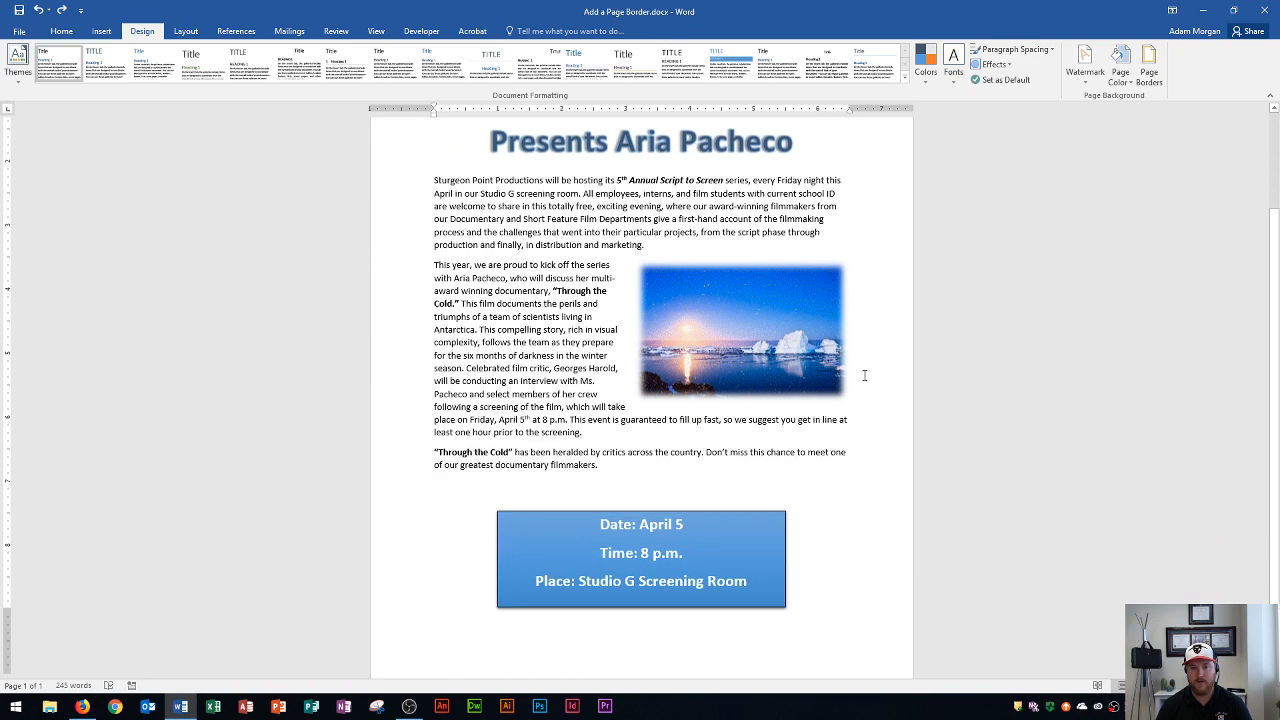
scroll(up, 3)
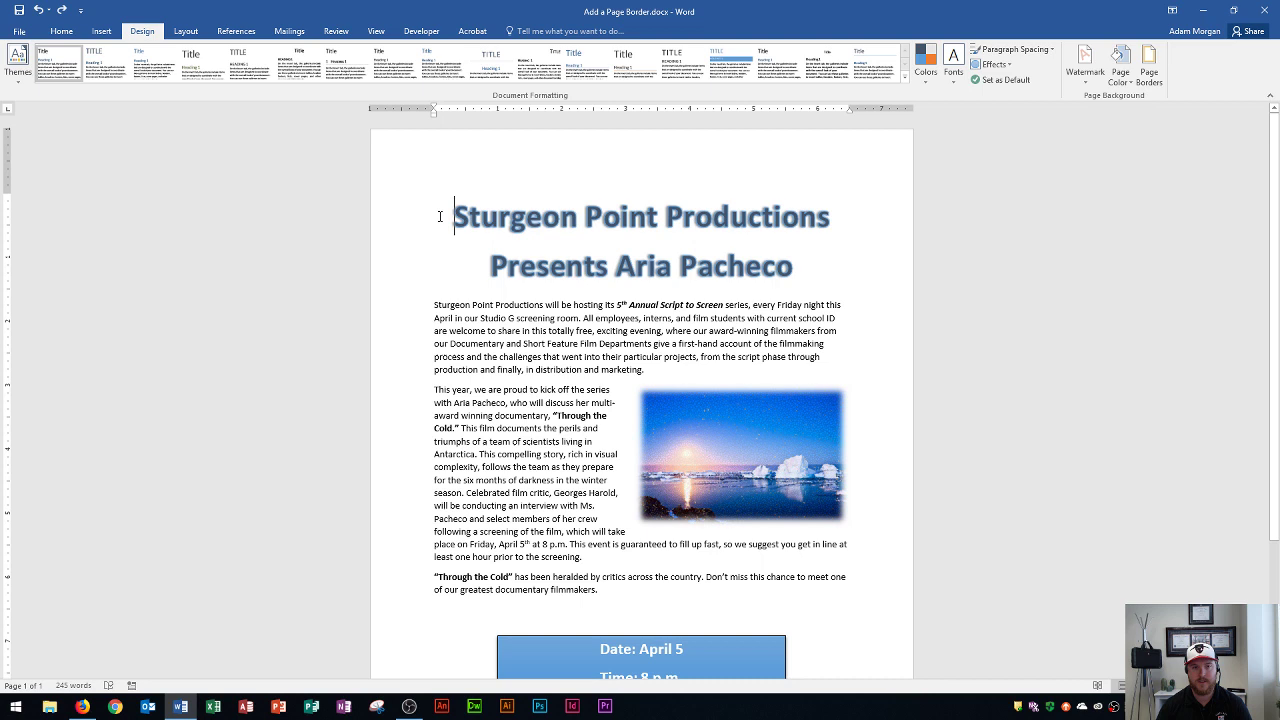
mouse_move(142, 31)
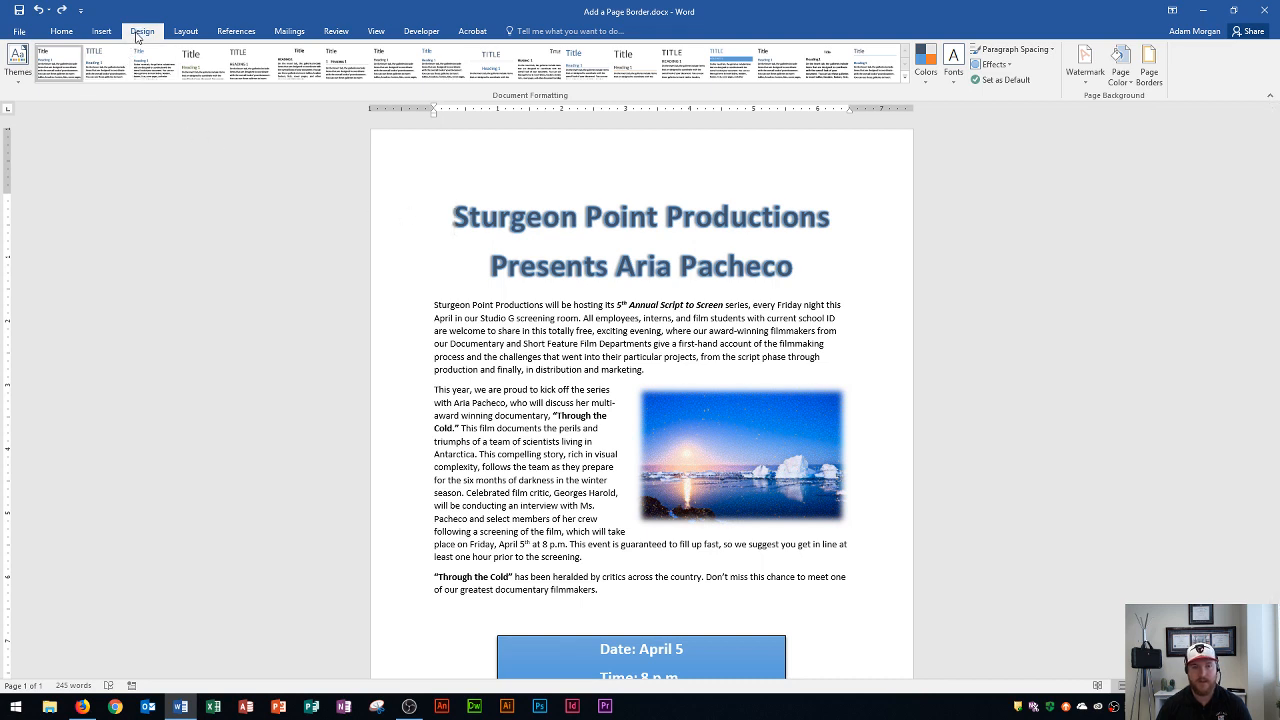
mouse_move(1093, 110)
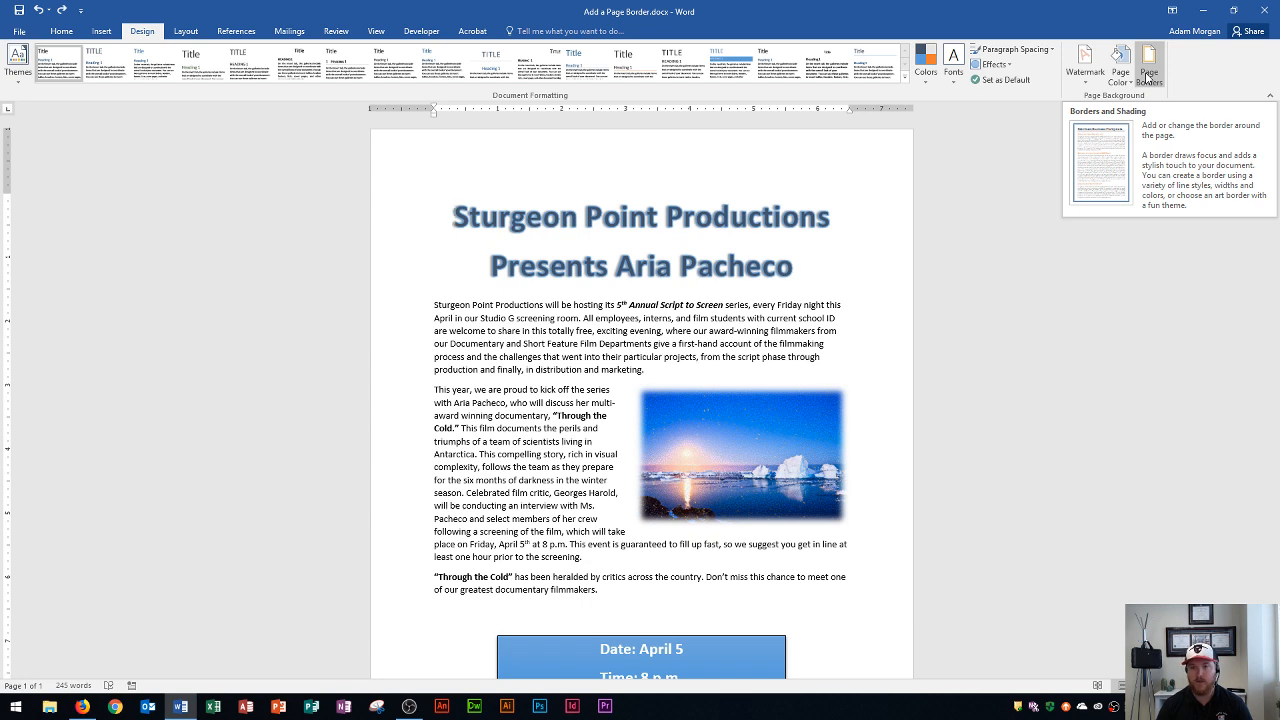
click(1149, 62)
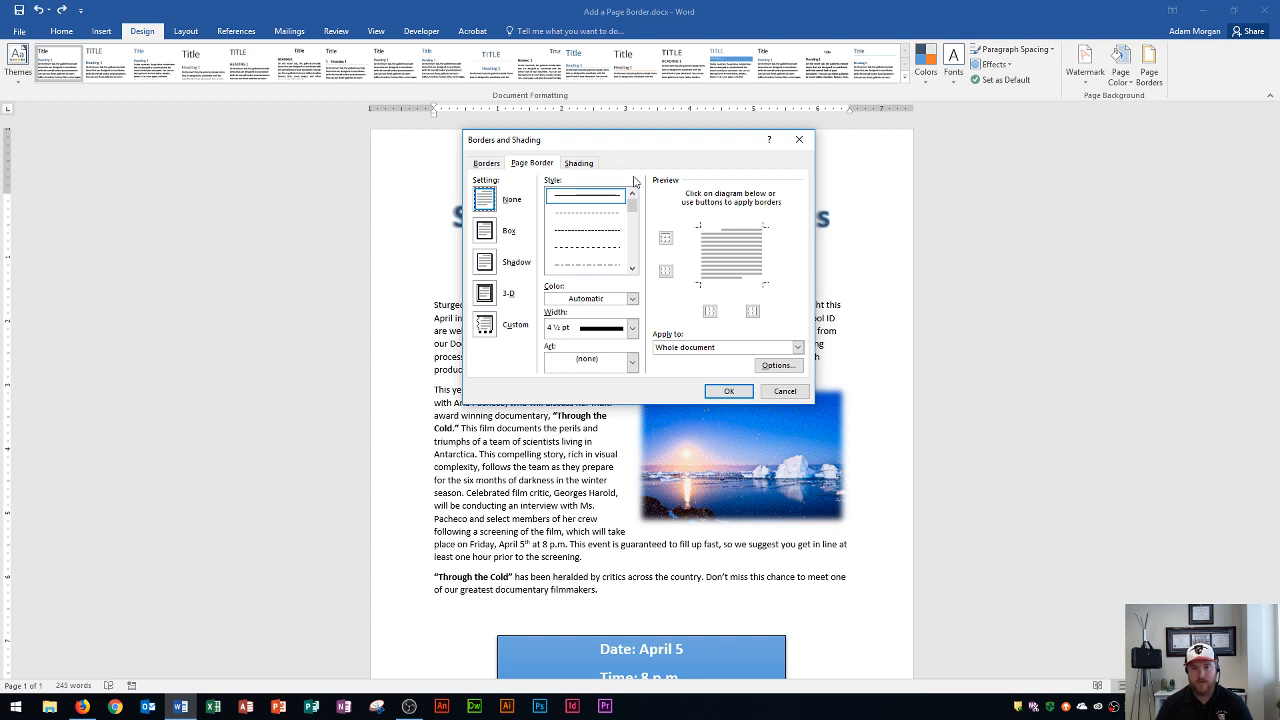
mouse_move(670, 196)
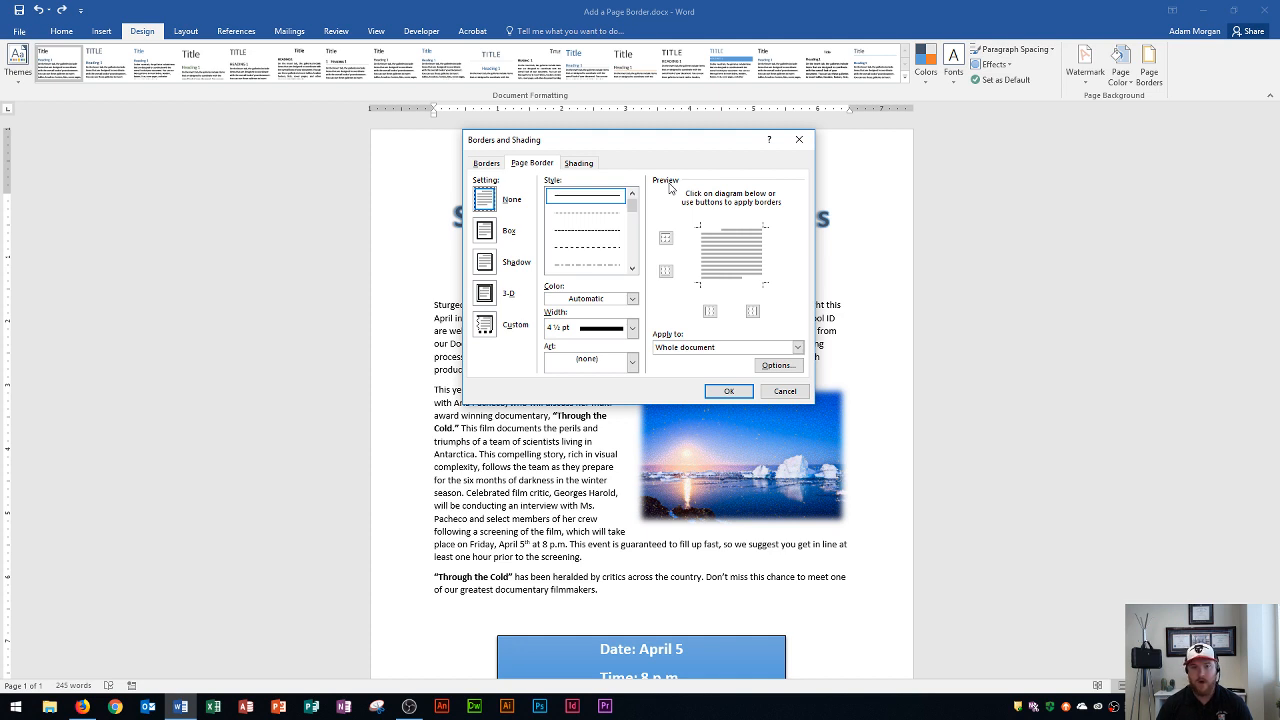
mouse_move(745, 256)
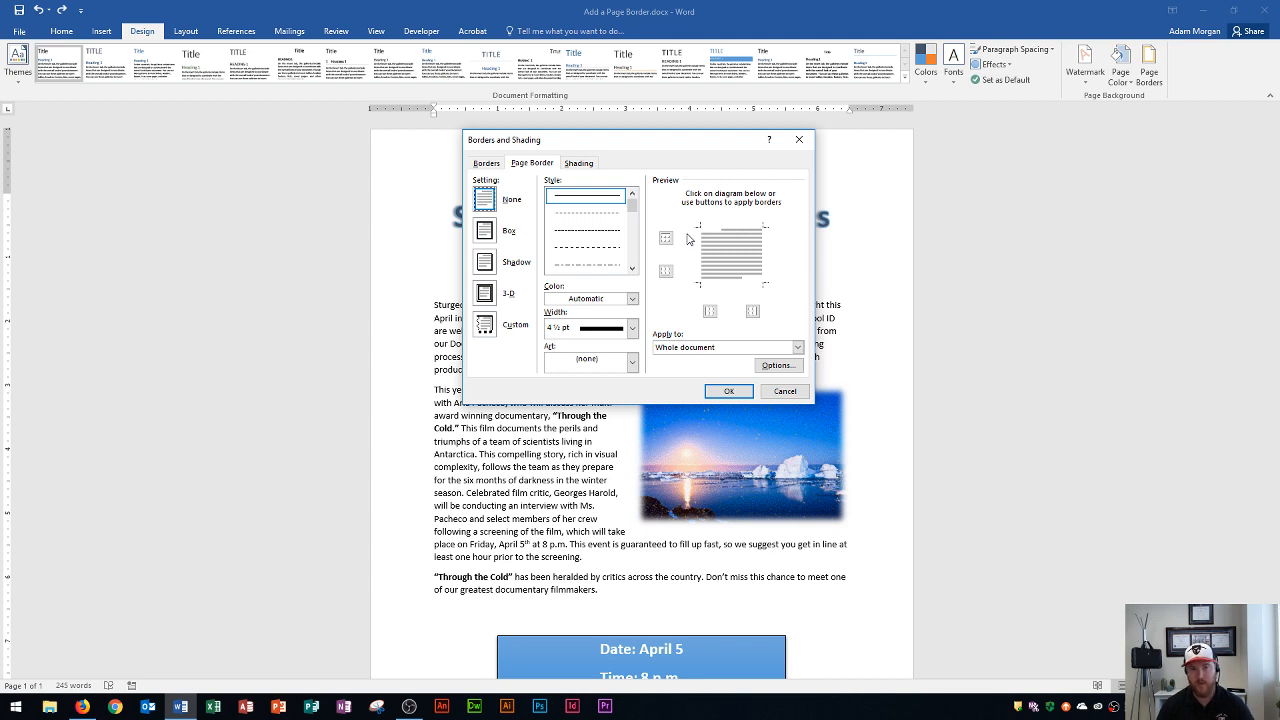
mouse_move(715, 298)
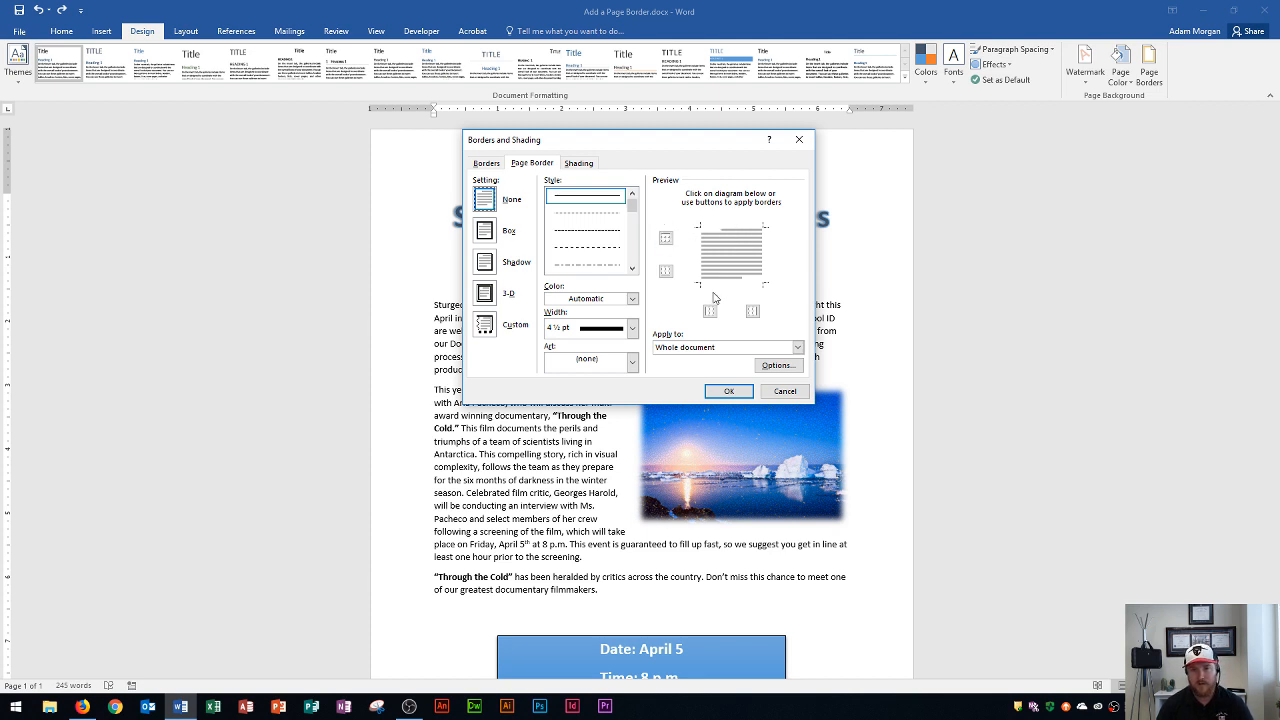
mouse_move(739, 231)
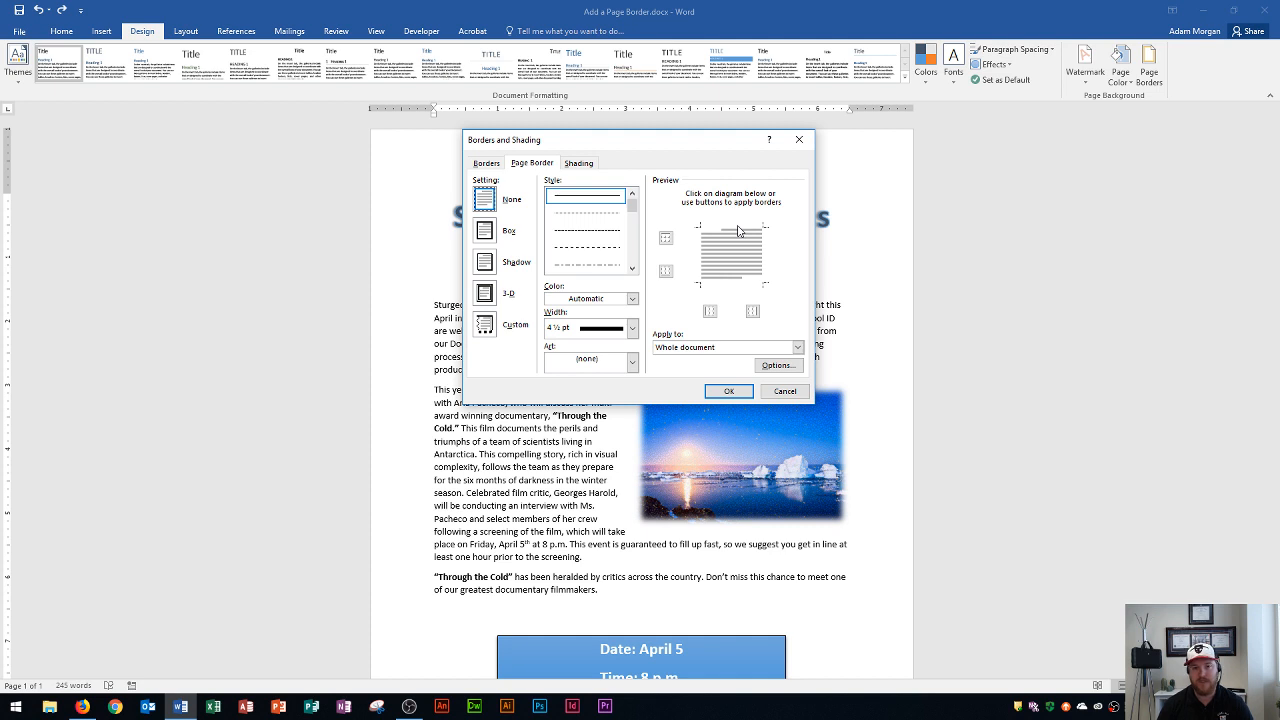
mouse_move(523, 203)
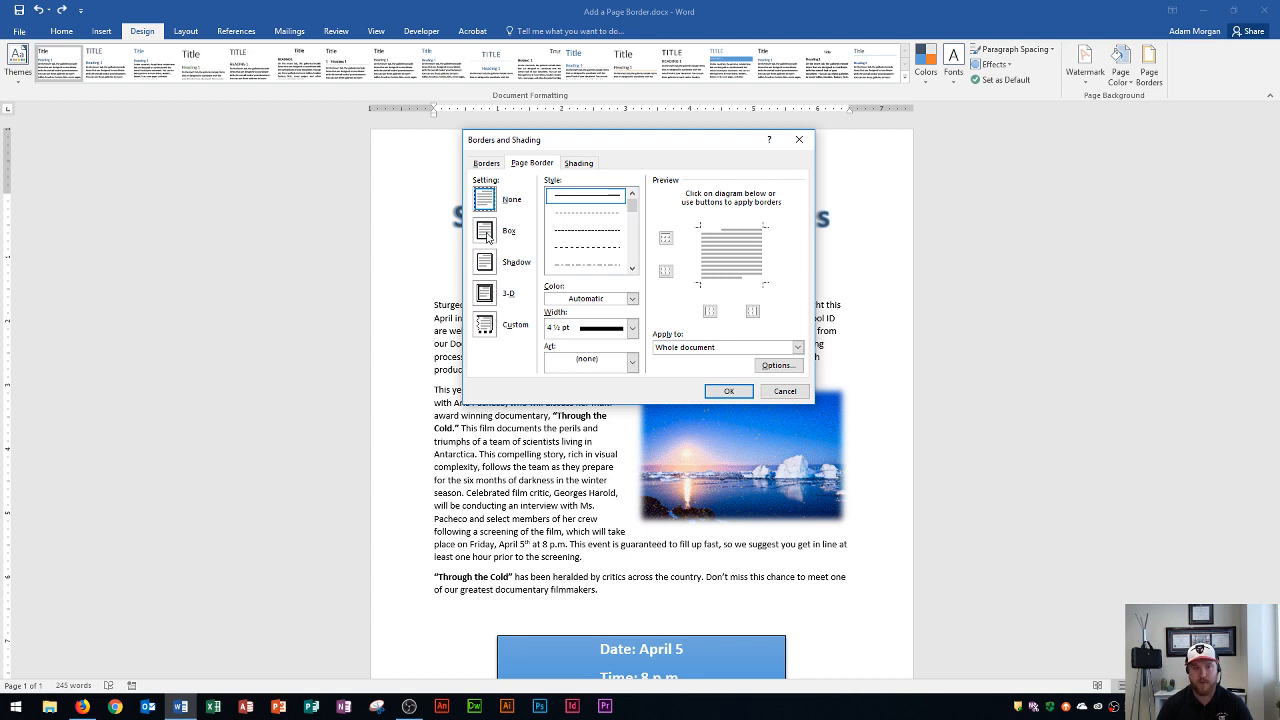
mouse_move(487, 263)
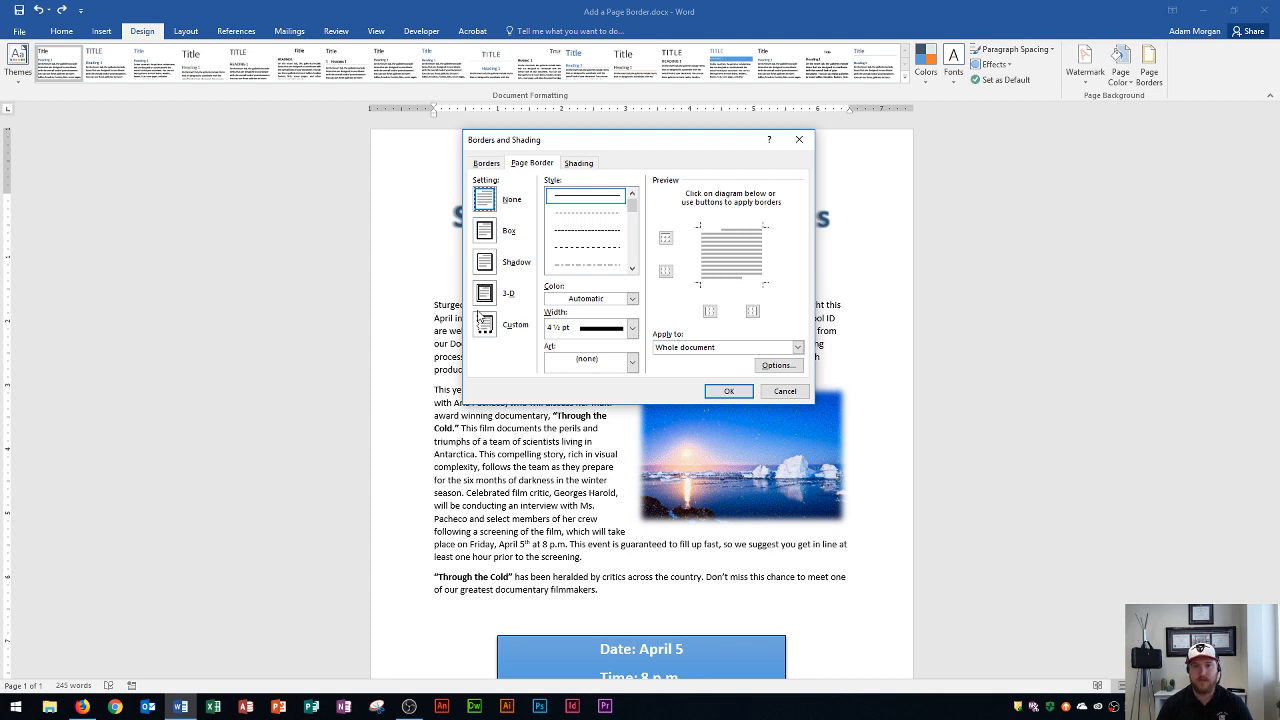
mouse_move(705, 272)
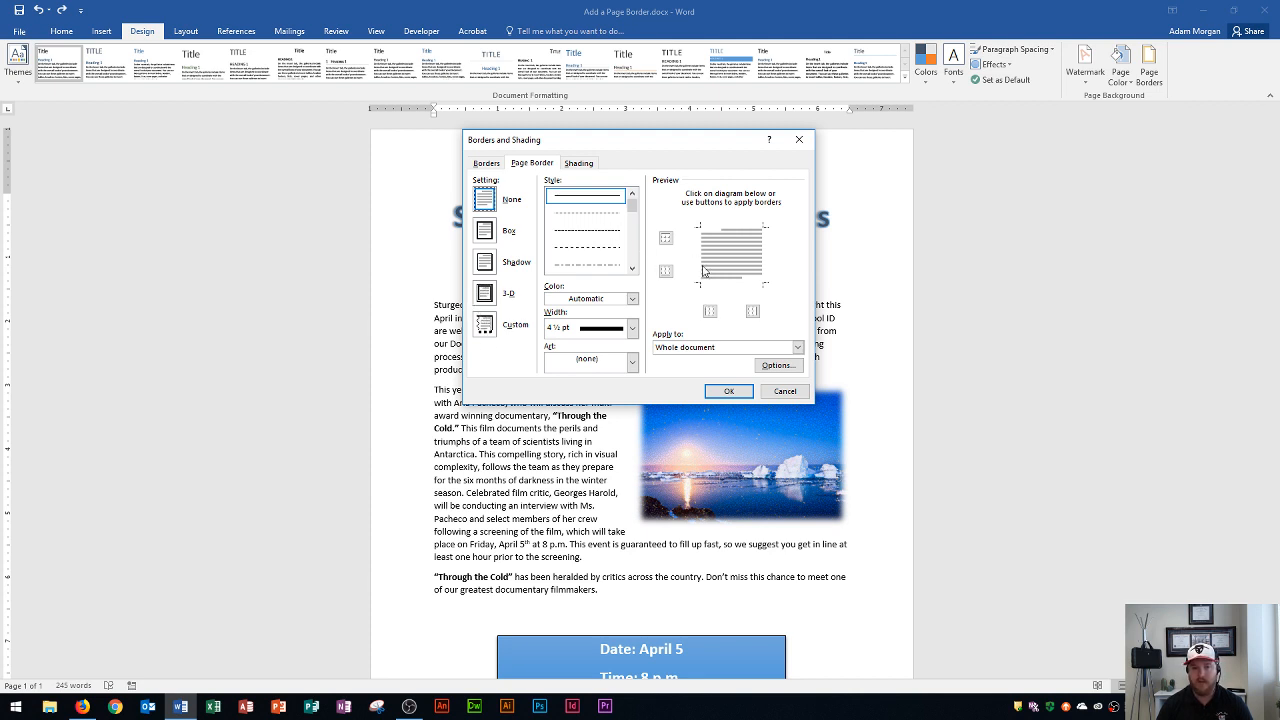
mouse_move(547, 244)
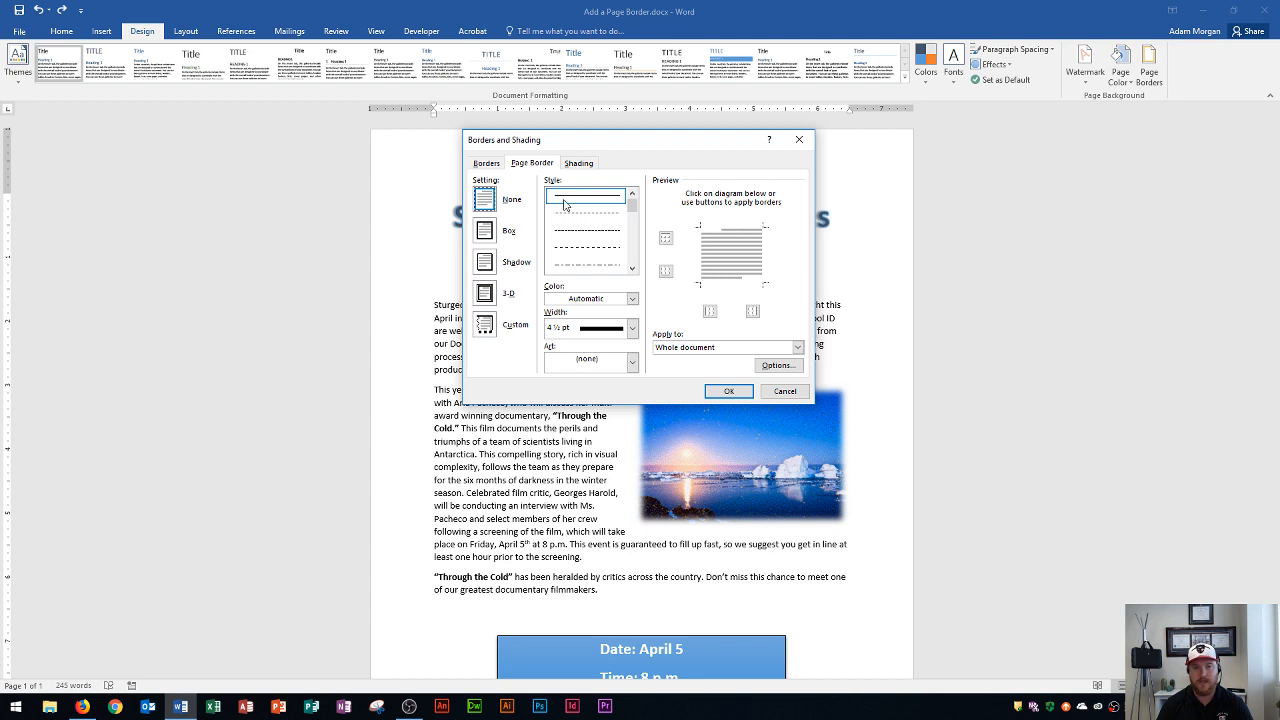
Choose a dashed line style with the Box setting for the page border.
click(632, 272)
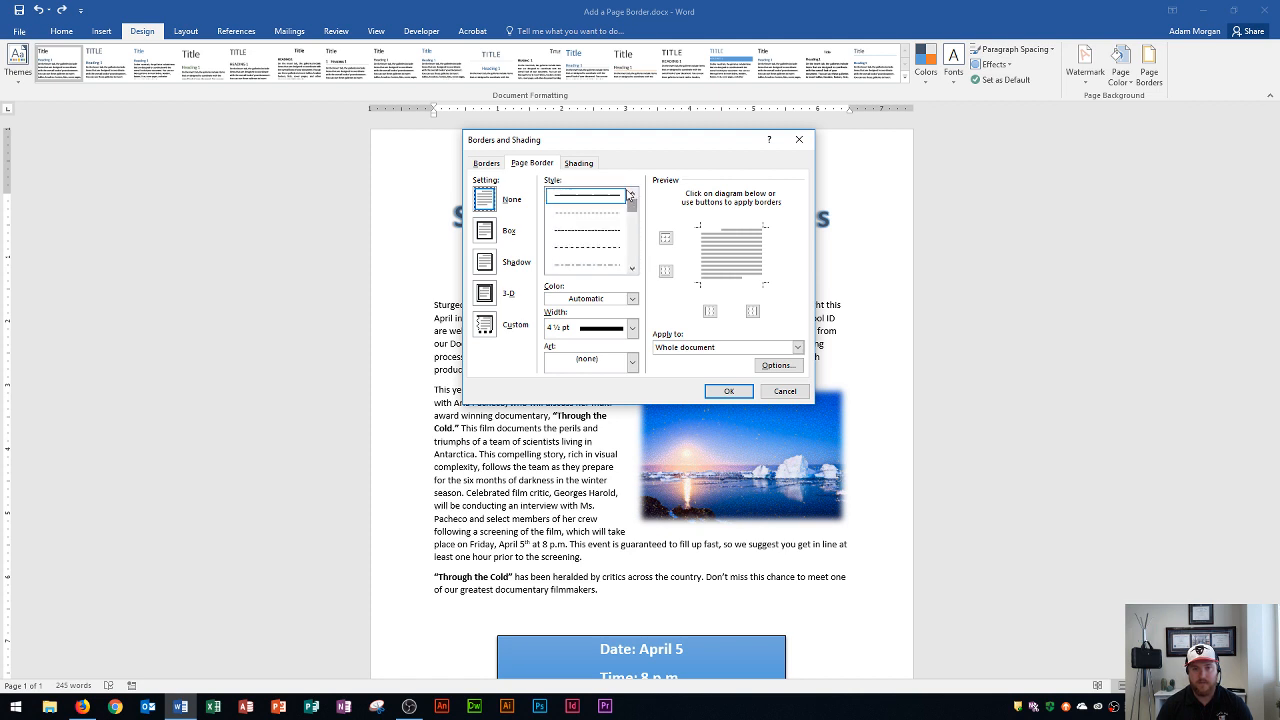
click(585, 265)
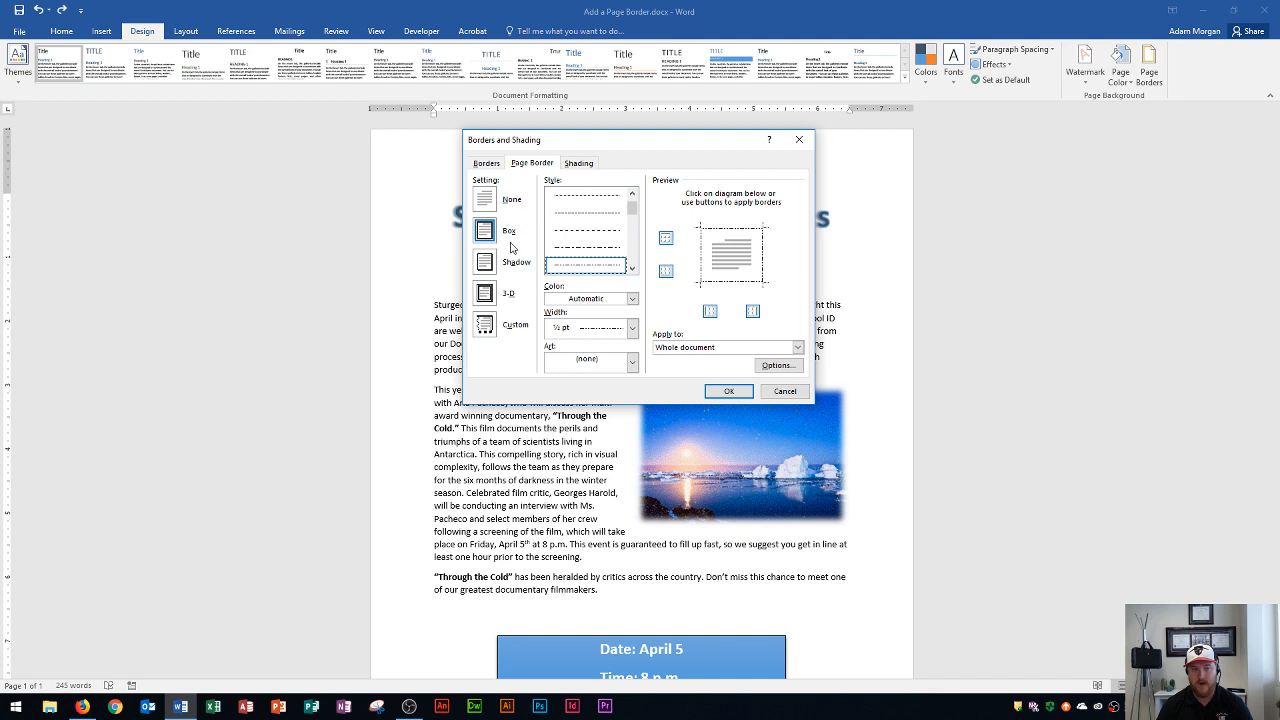
mouse_move(557, 243)
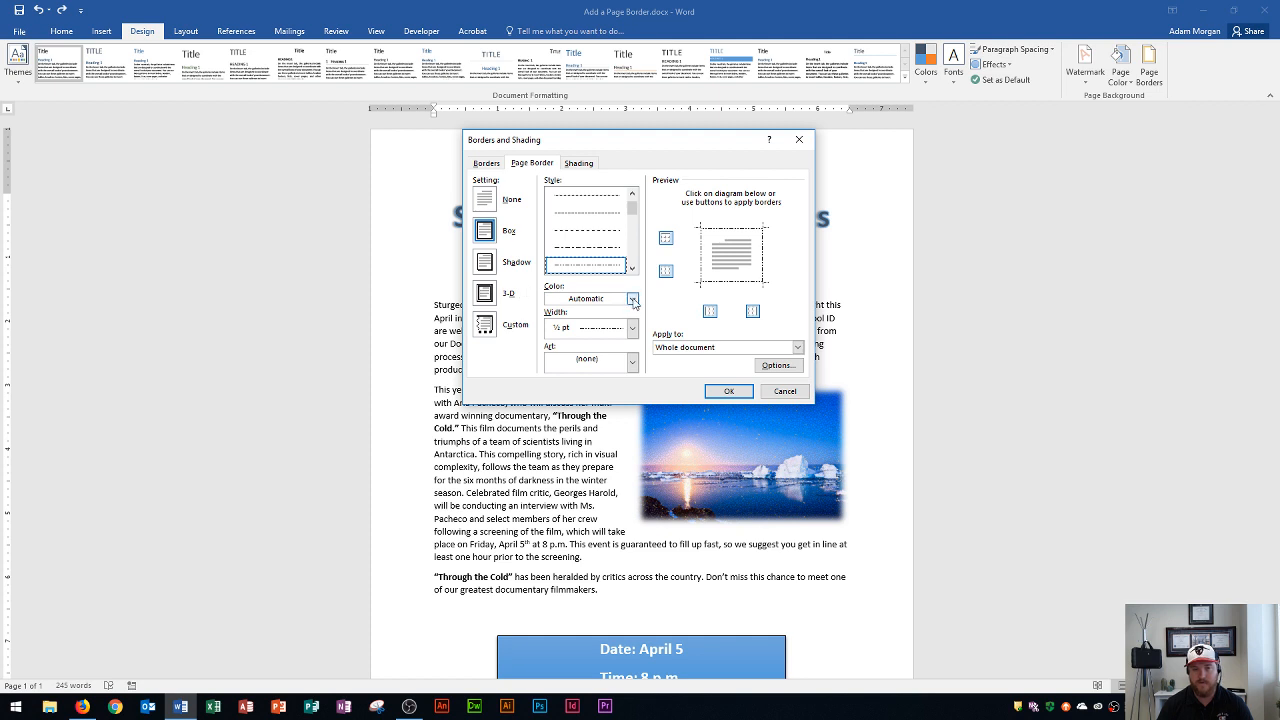
Show the border colour choices to pick a light green.
click(632, 298)
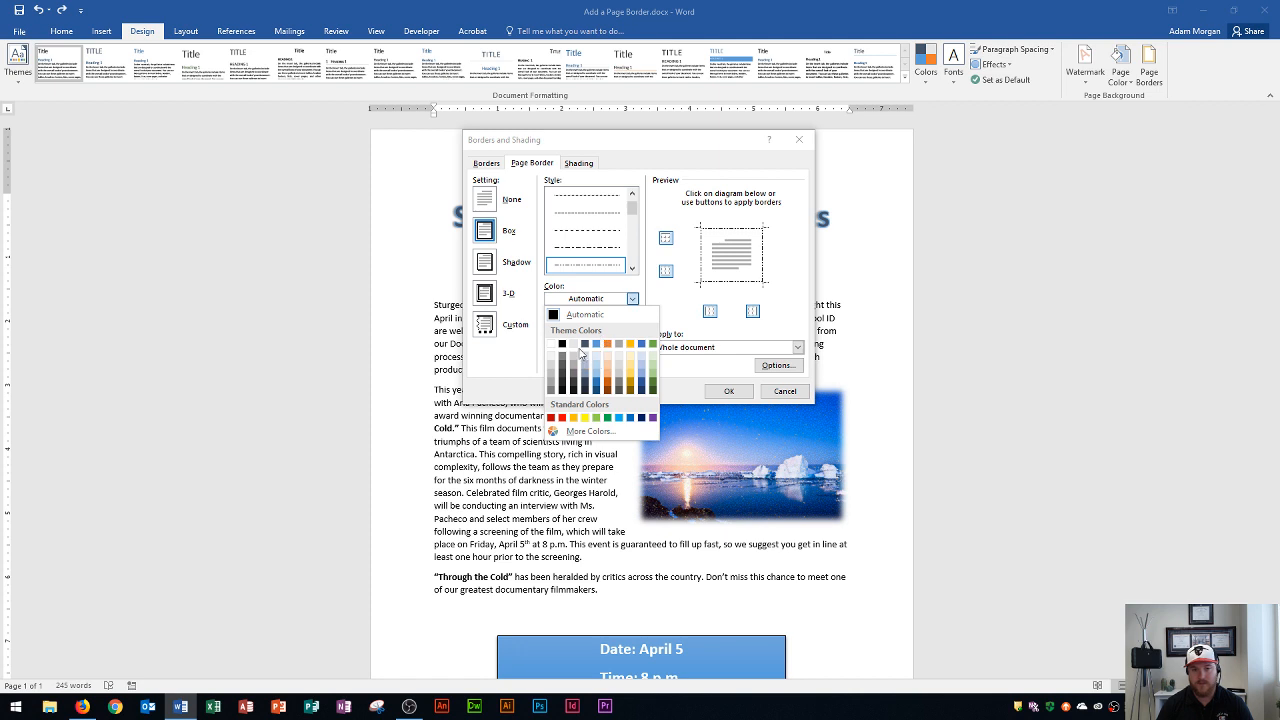
mouse_move(611, 366)
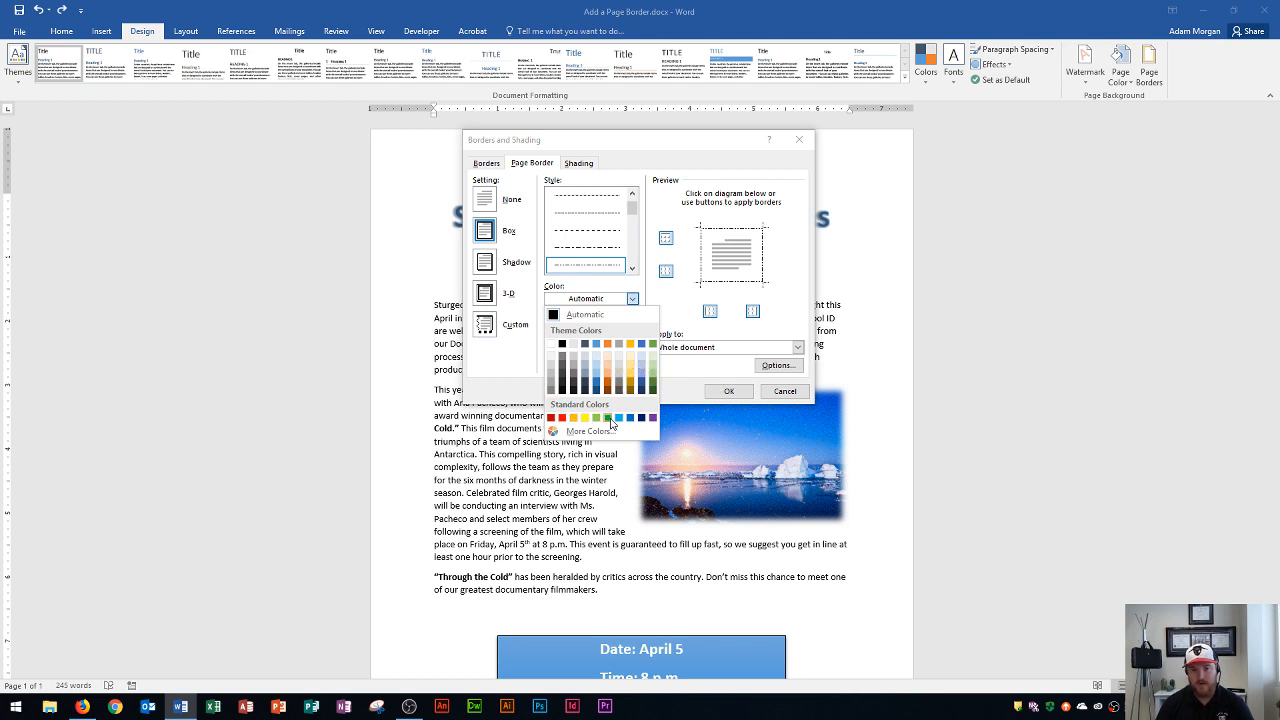
mouse_move(608, 417)
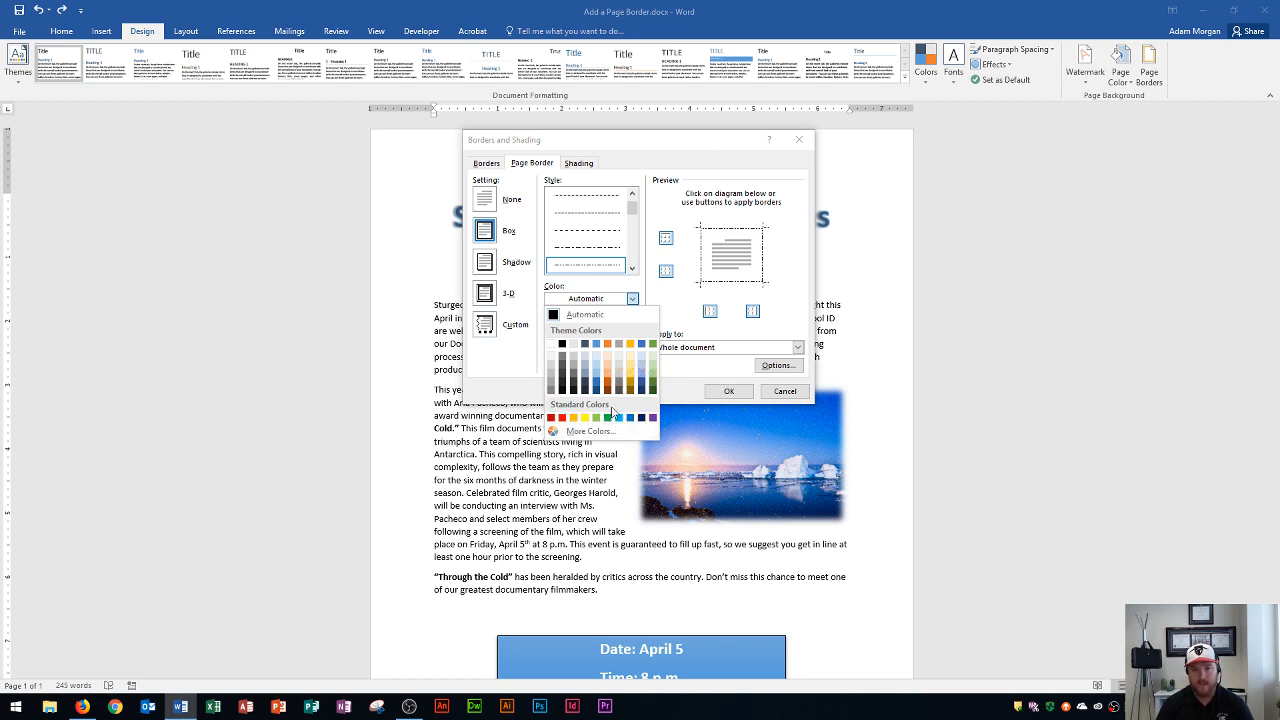
mouse_move(607, 349)
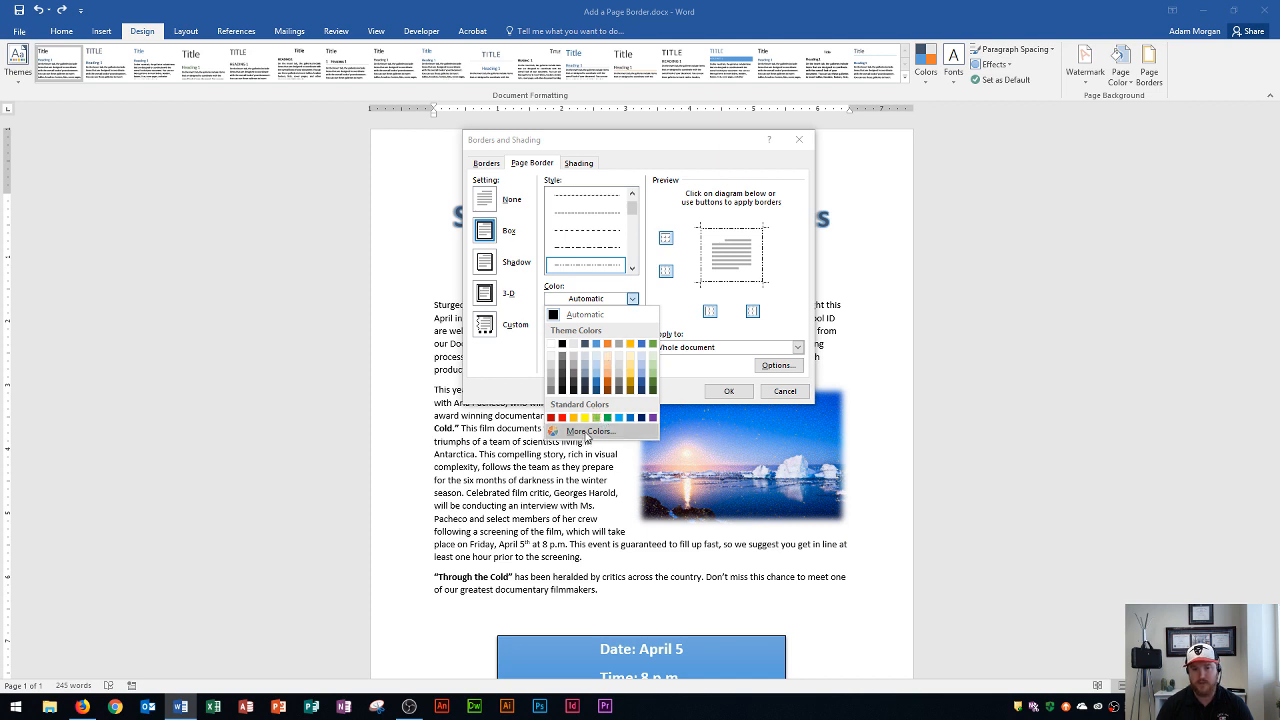
mouse_move(653, 370)
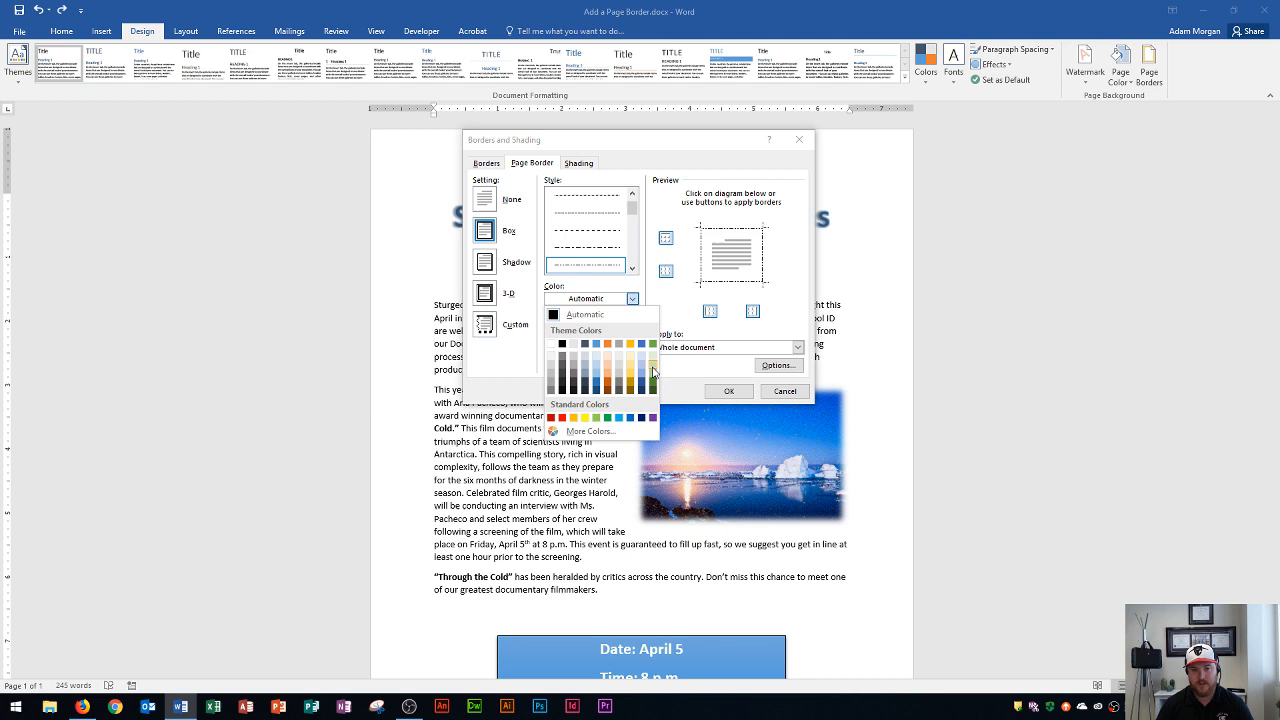
mouse_move(653, 360)
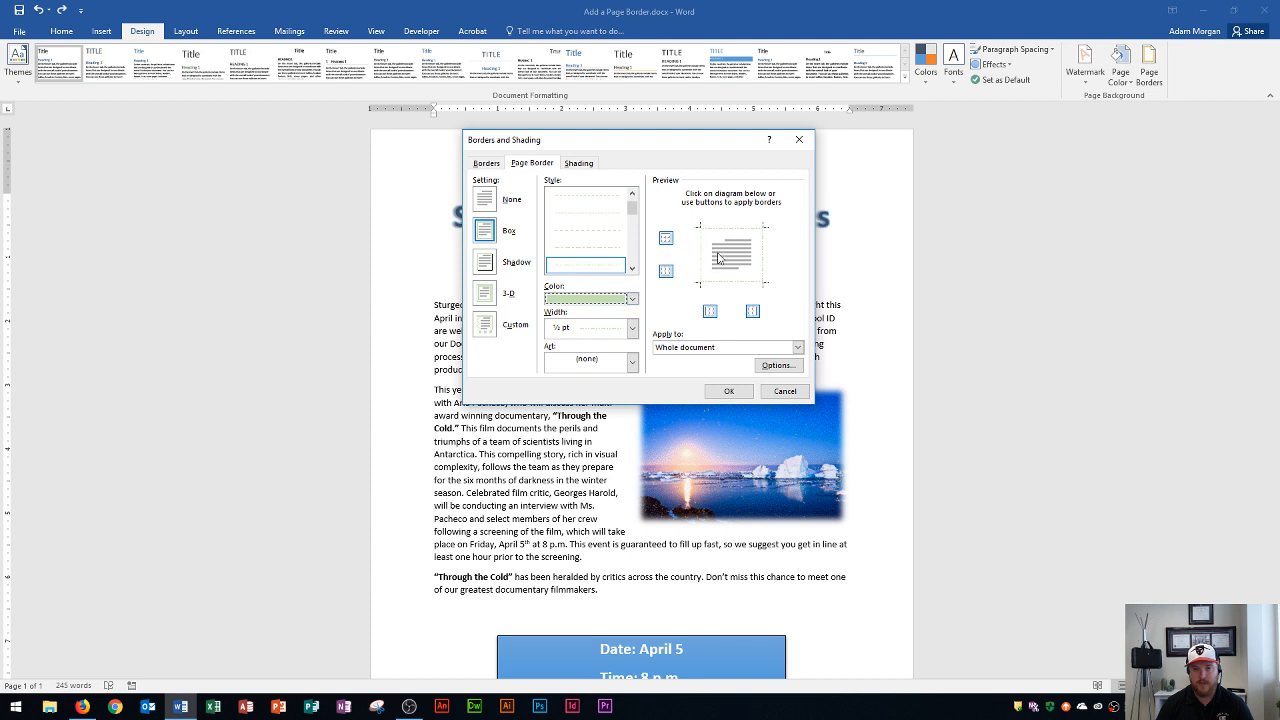
mouse_move(756, 267)
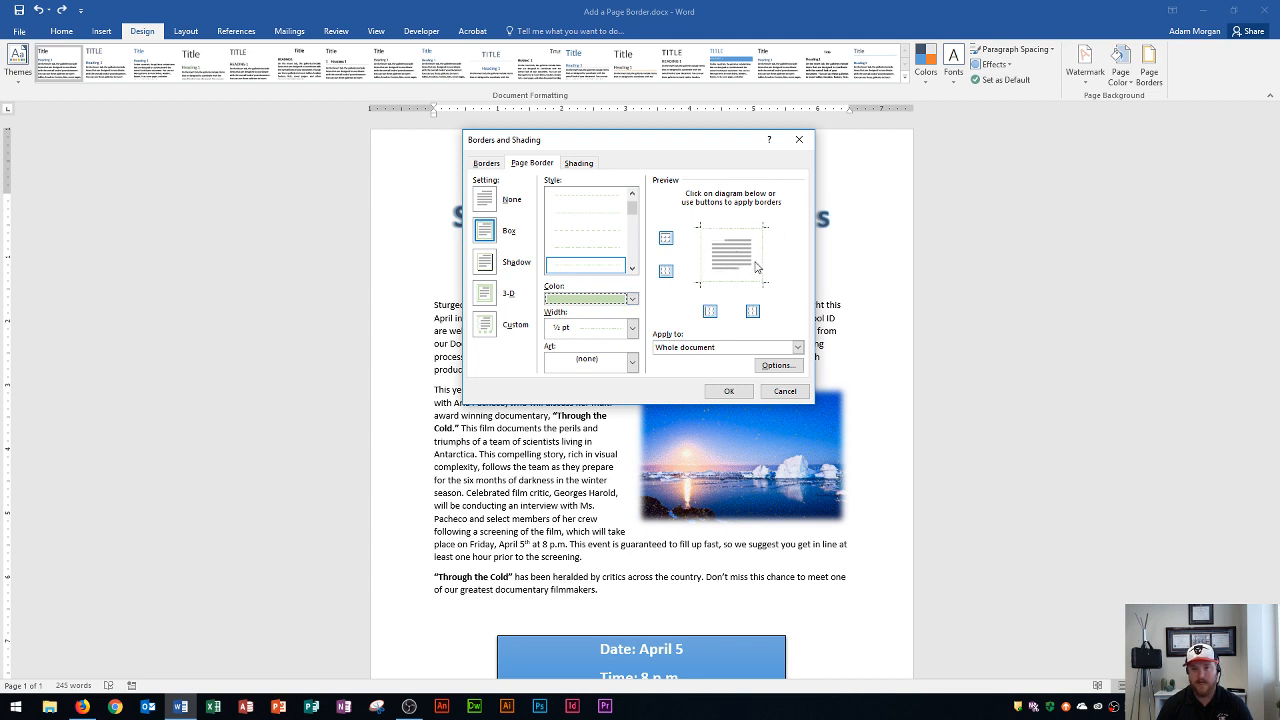
mouse_move(733, 264)
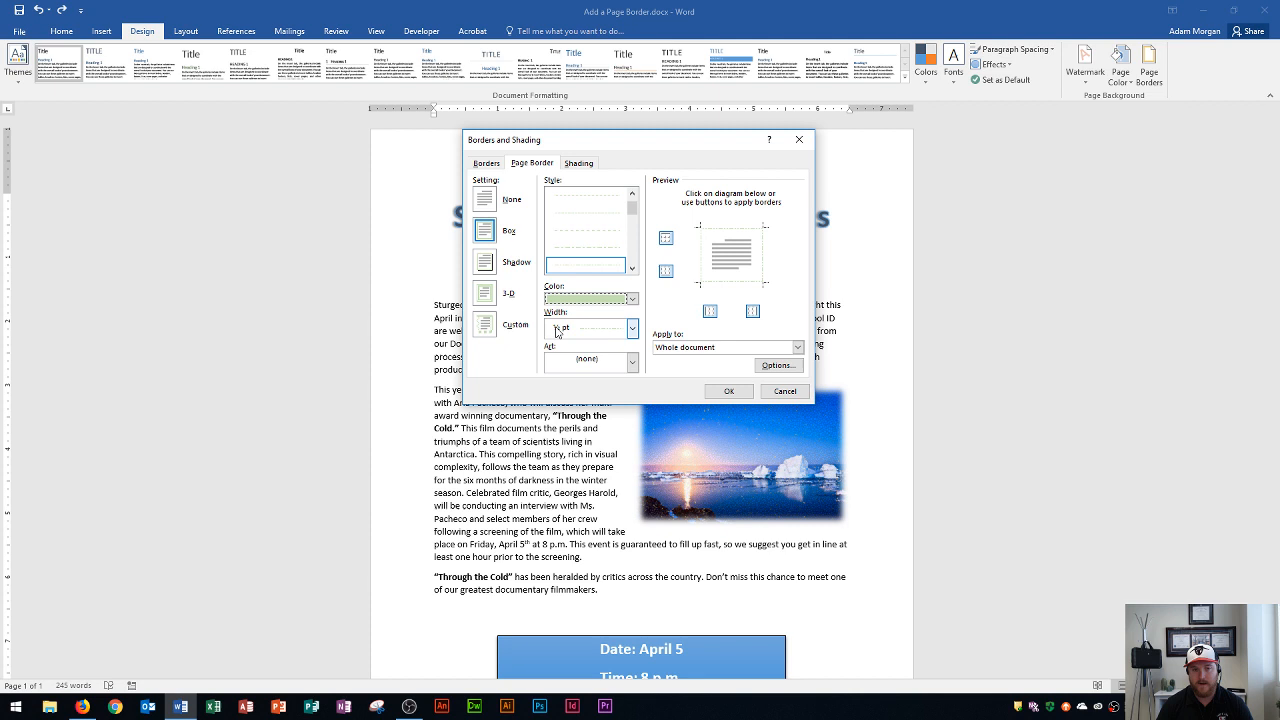
Set the border width to 4½ pt and leave Art at (none).
click(631, 328)
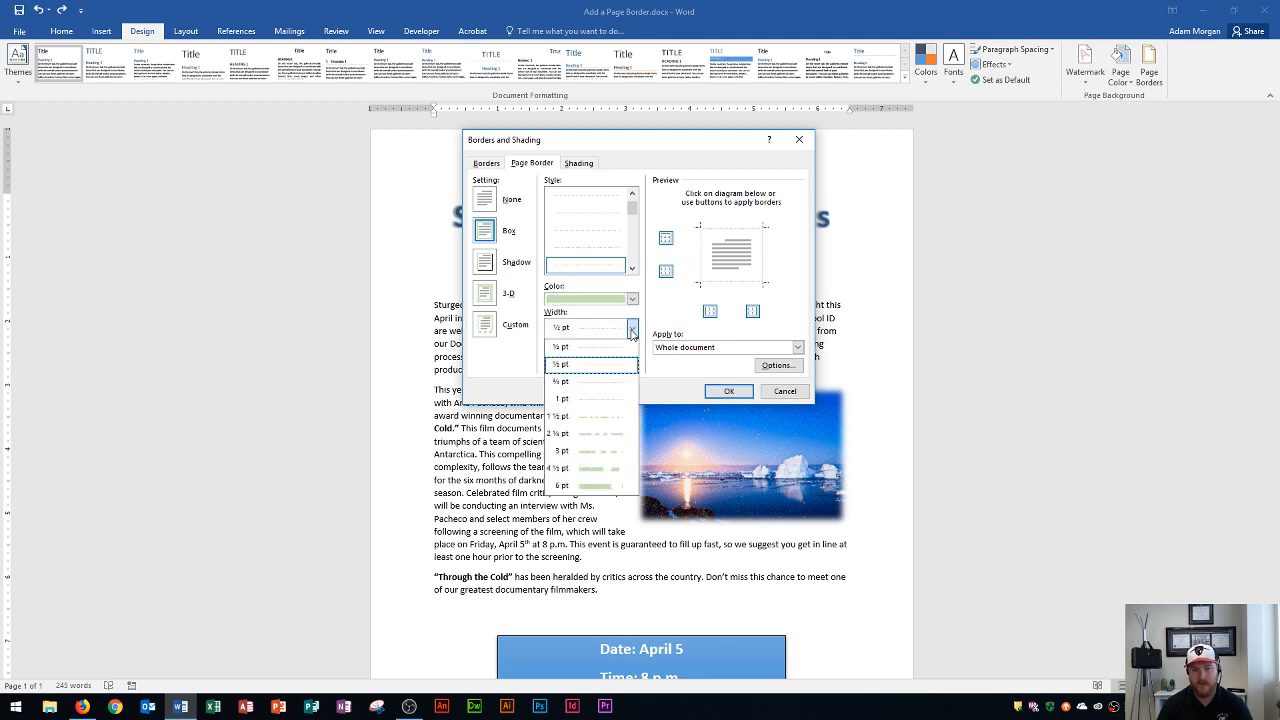
mouse_move(595, 371)
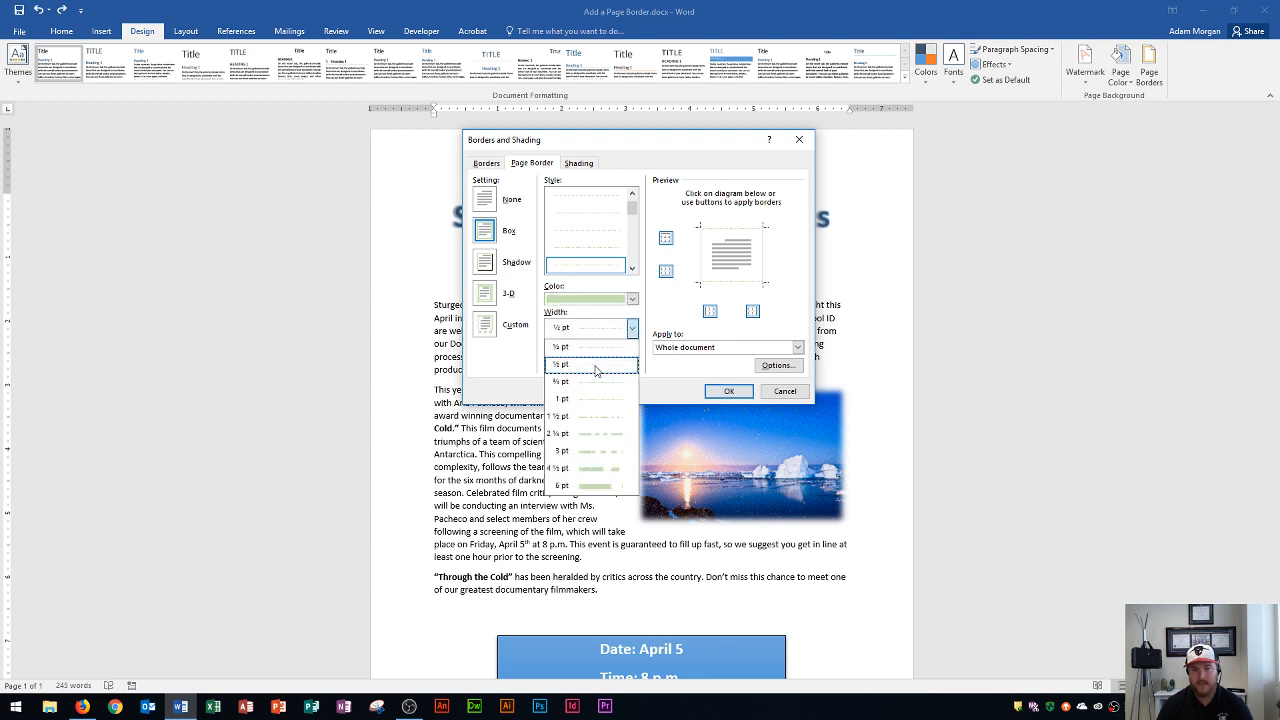
mouse_move(600, 435)
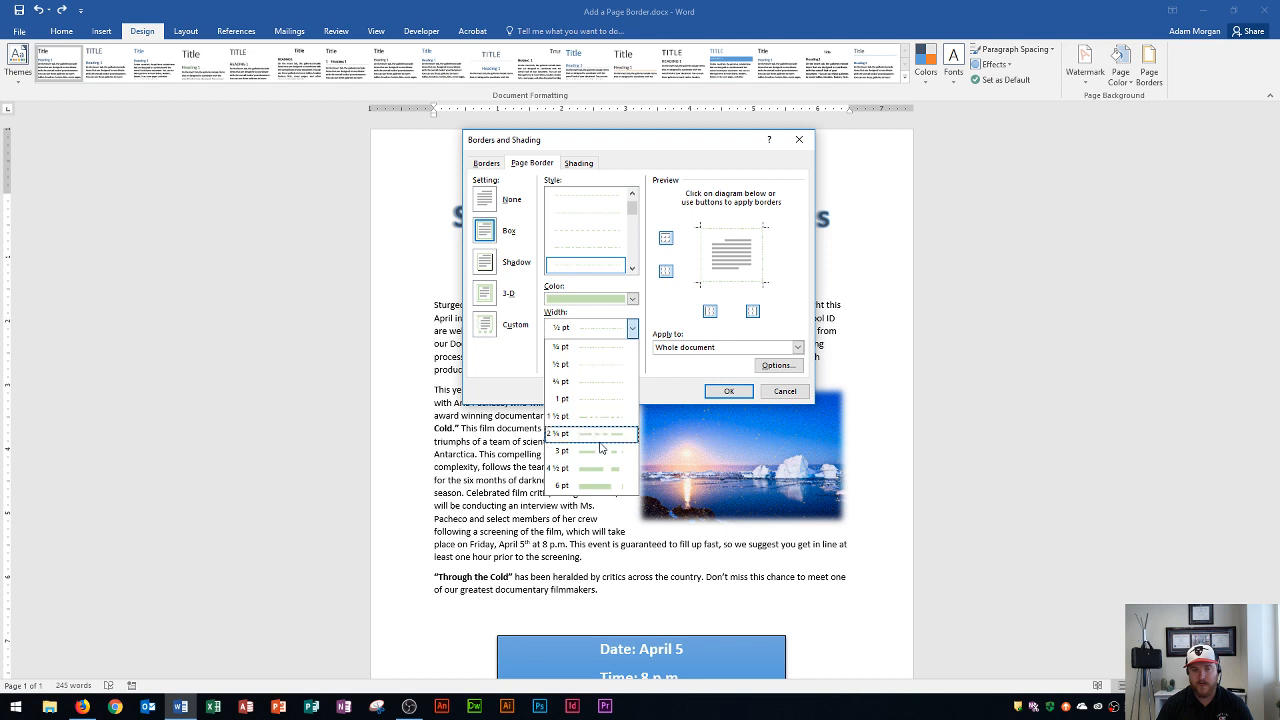
mouse_move(598, 469)
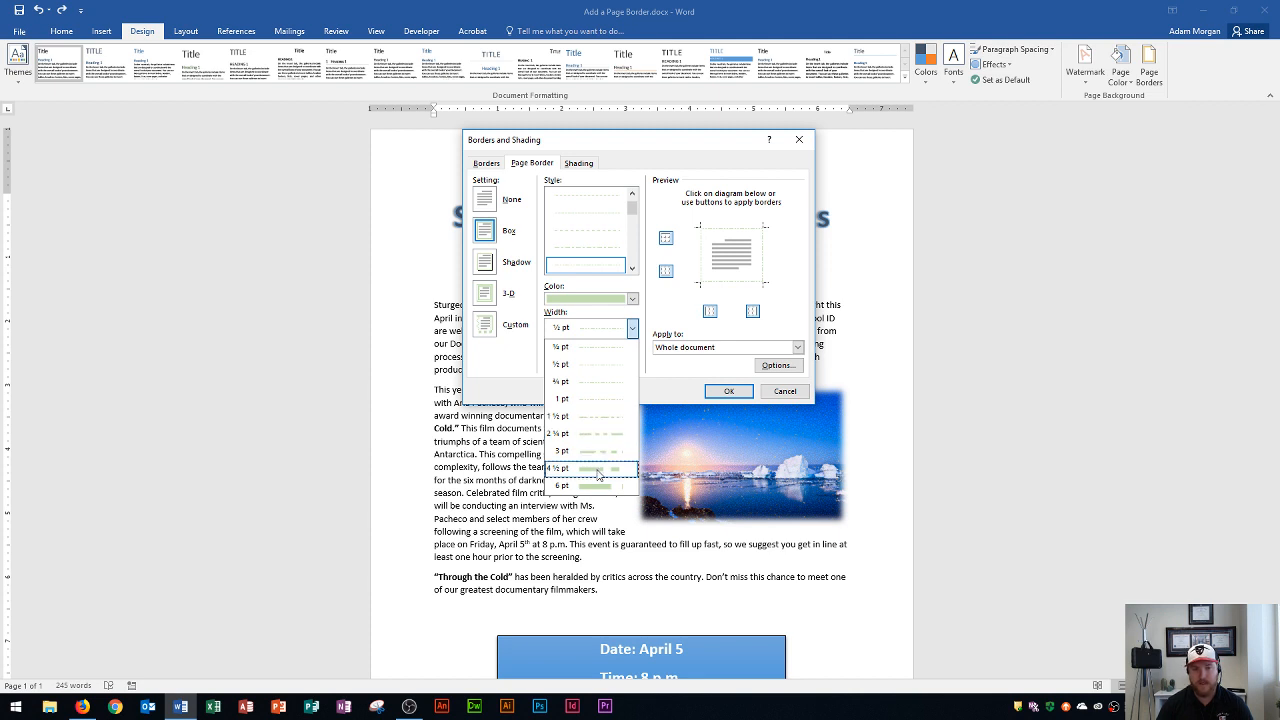
click(595, 468)
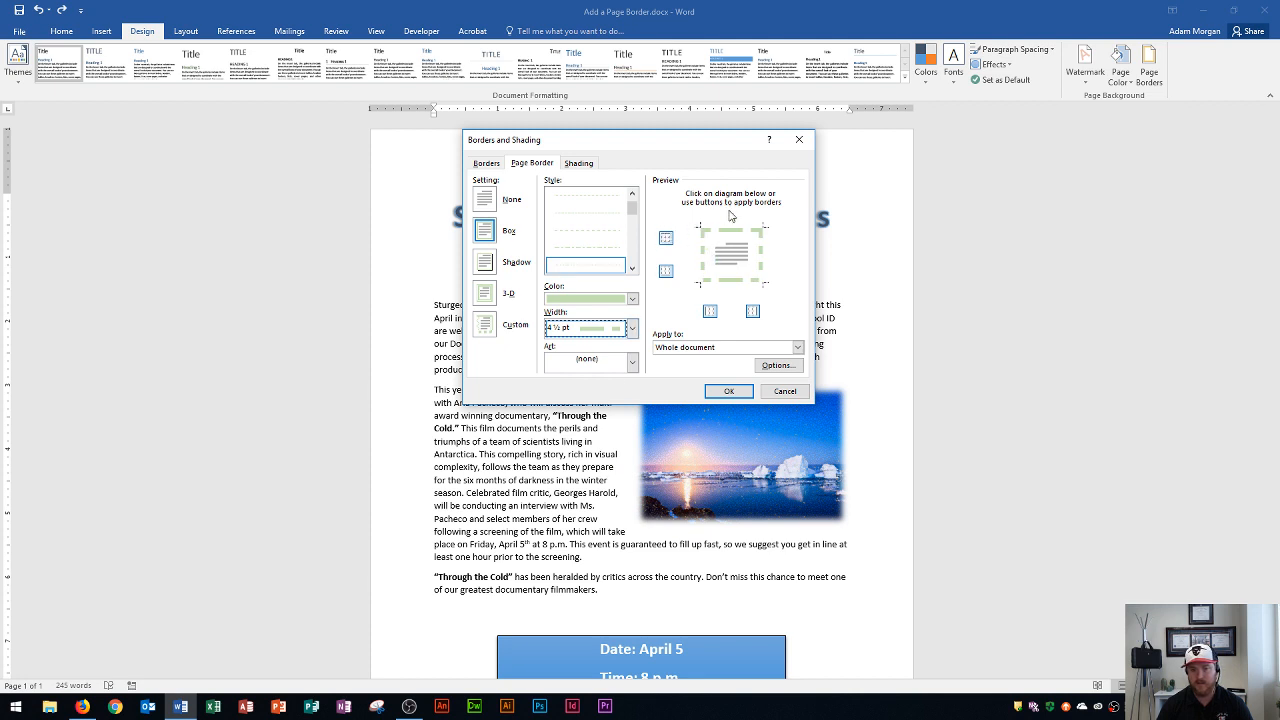
mouse_move(708, 278)
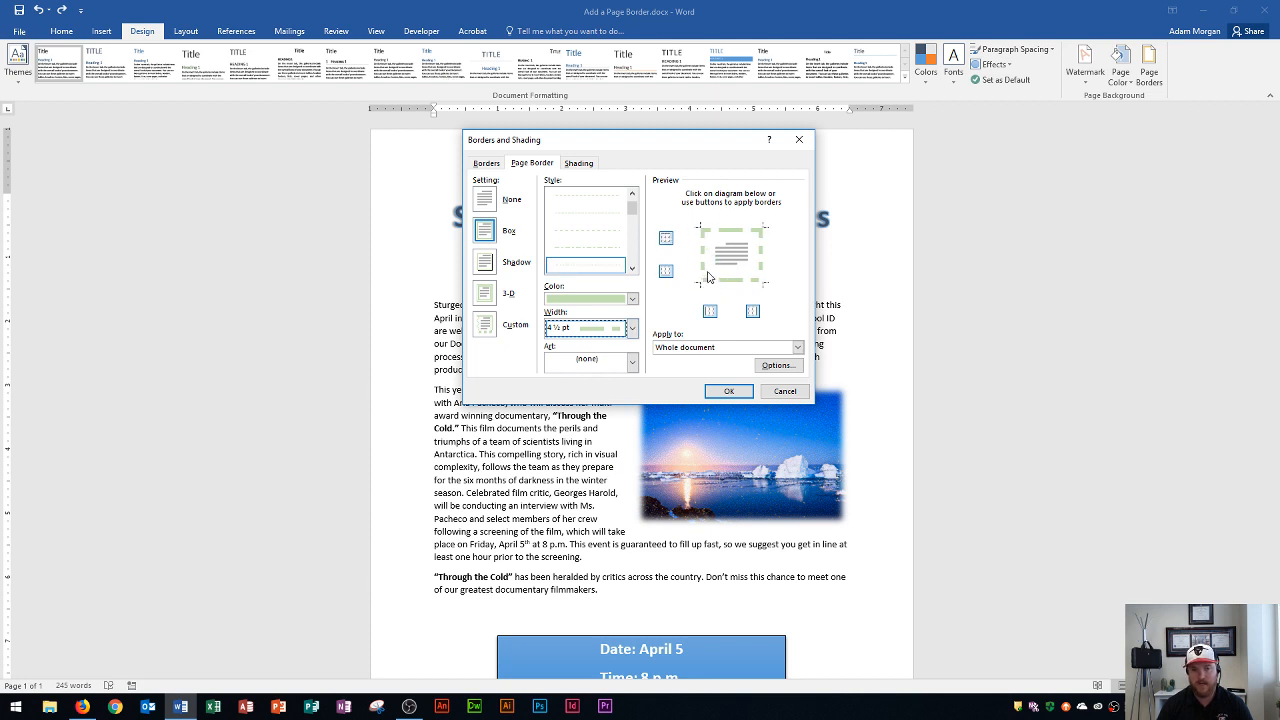
click(632, 361)
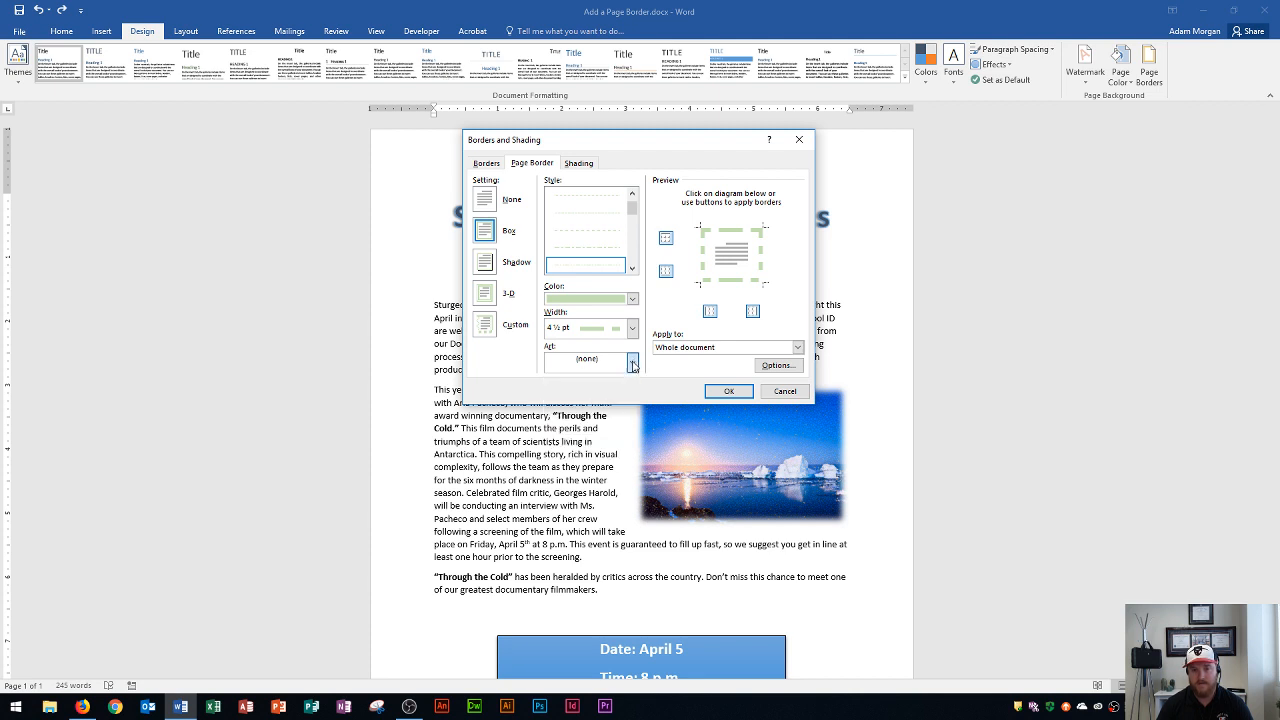
click(585, 360)
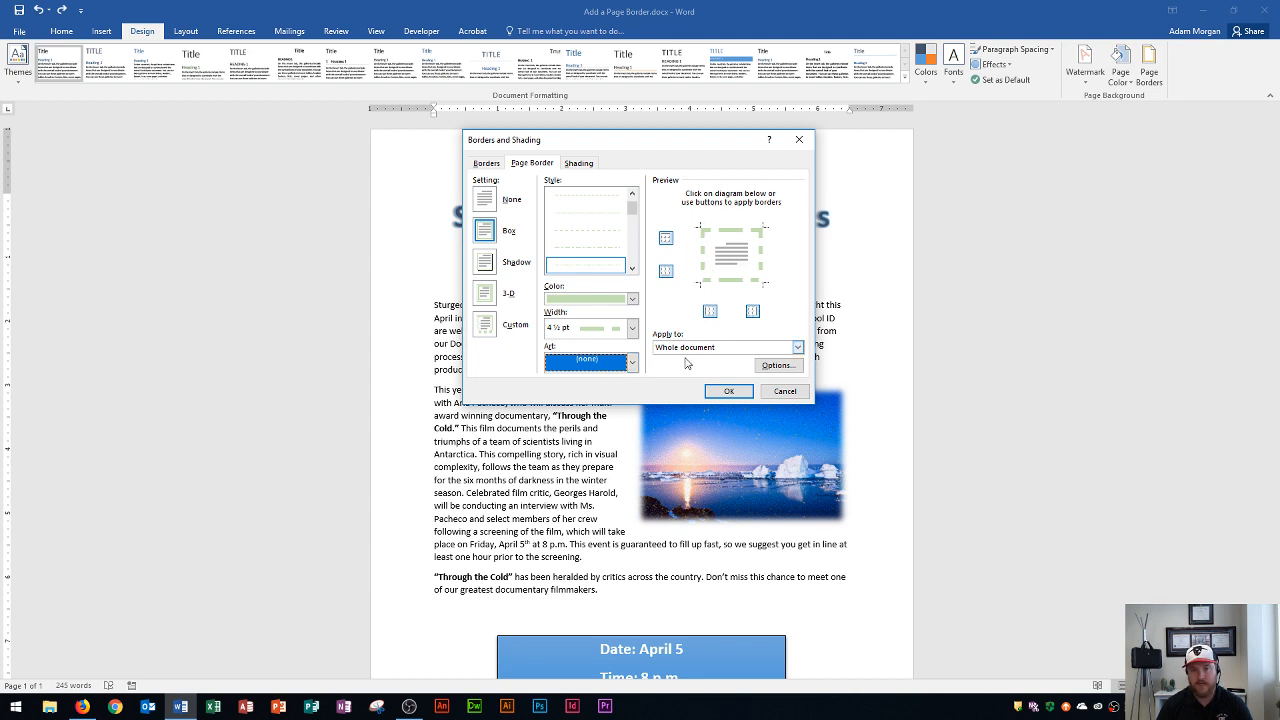
Apply the light green 4½ pt dashed border and check it reaches the page bottom.
click(729, 391)
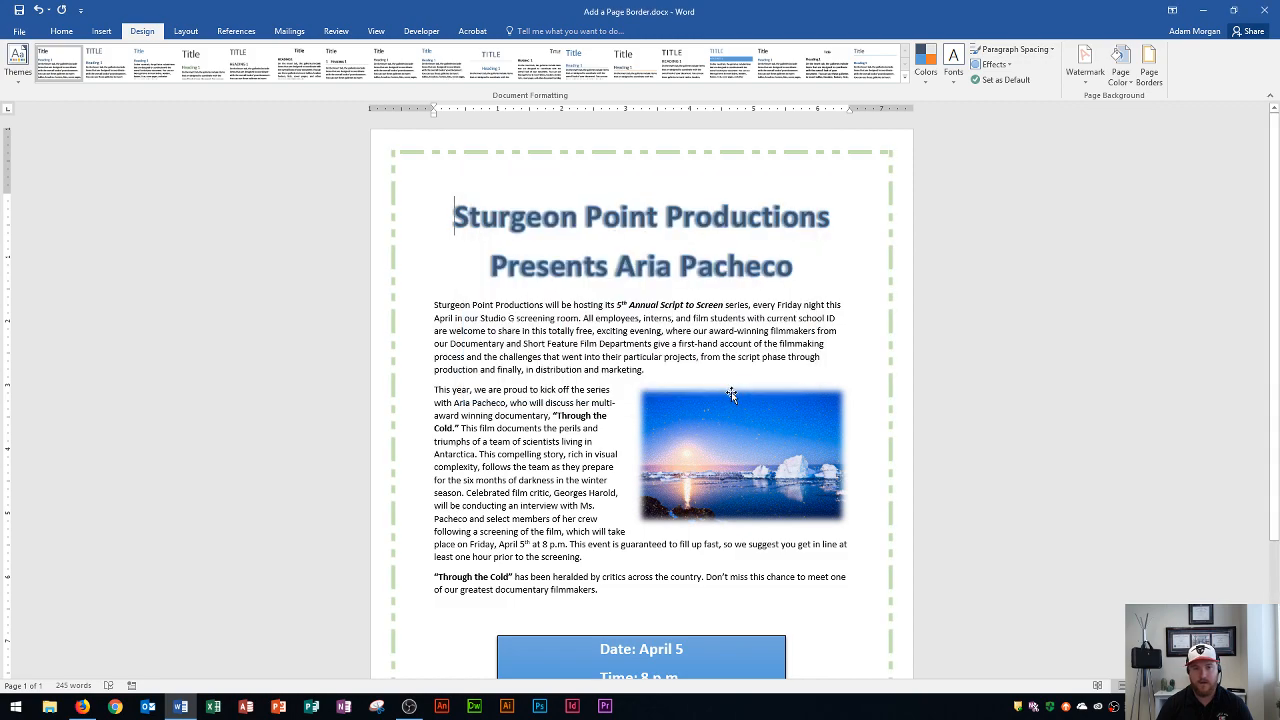
mouse_move(775, 155)
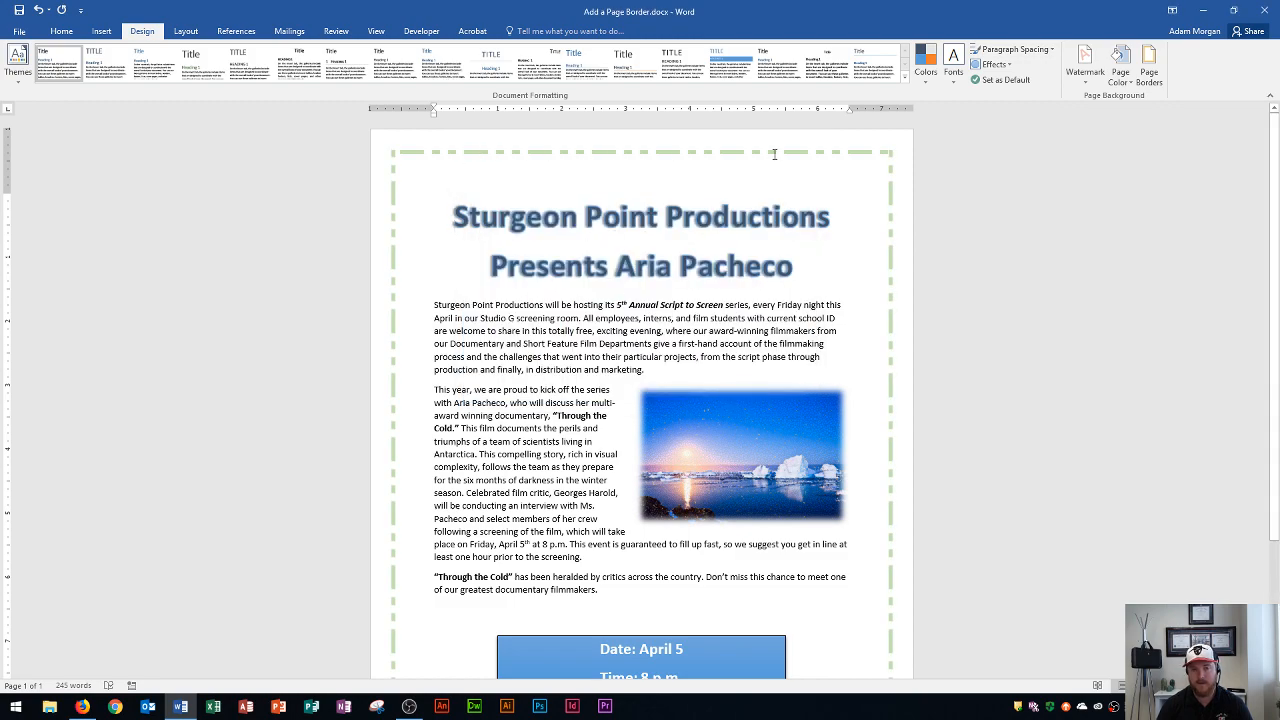
scroll(down, 3)
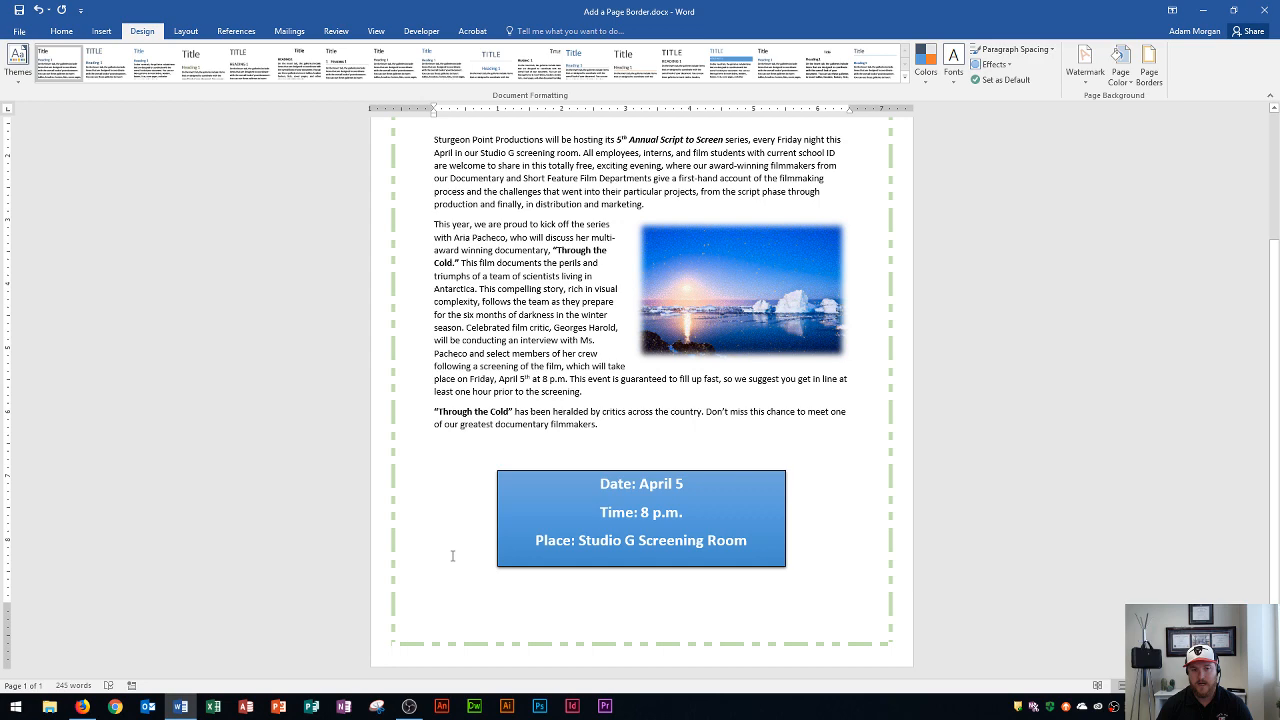
scroll(up, 3)
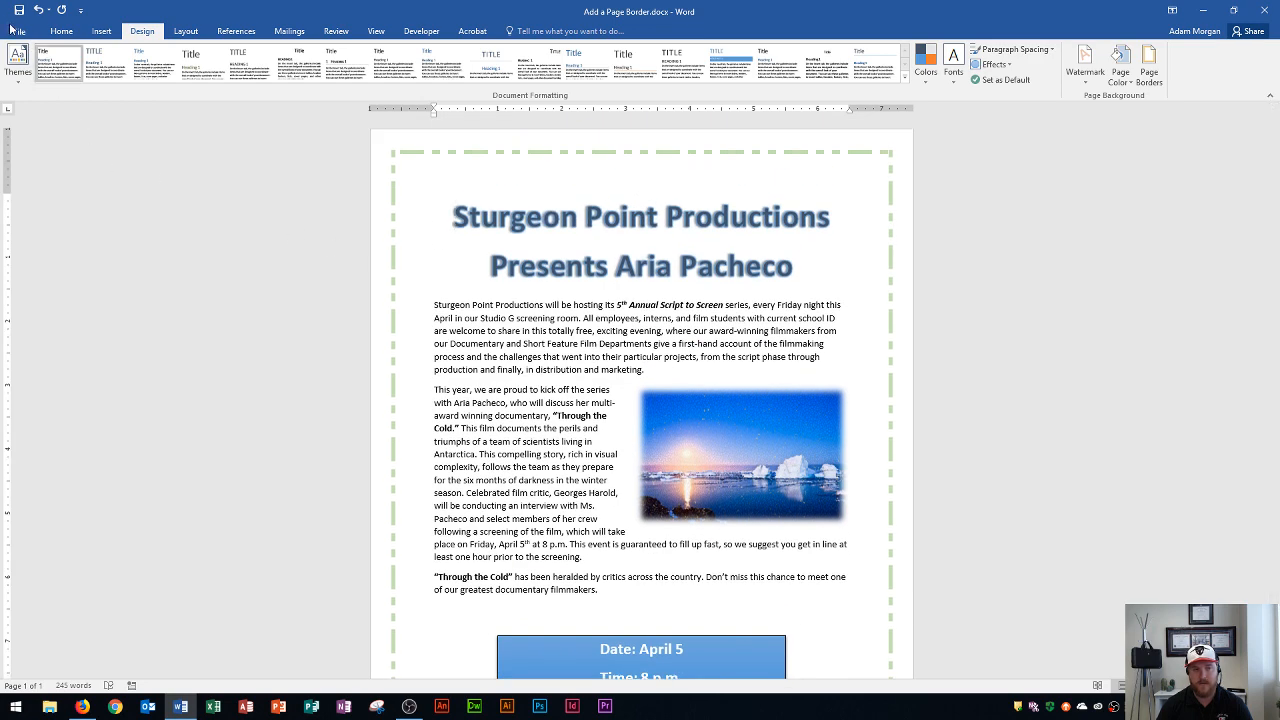
Show the flyer in the File > Print preview with the green dashed border.
click(18, 11)
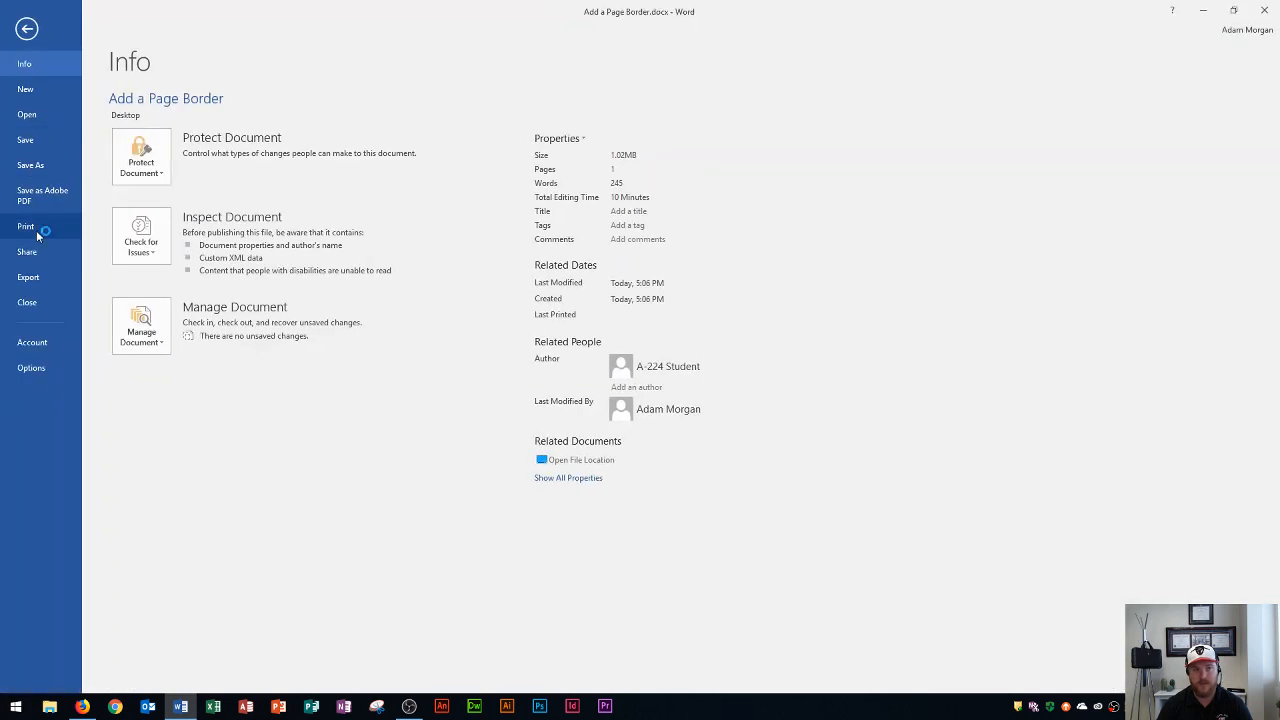
click(26, 226)
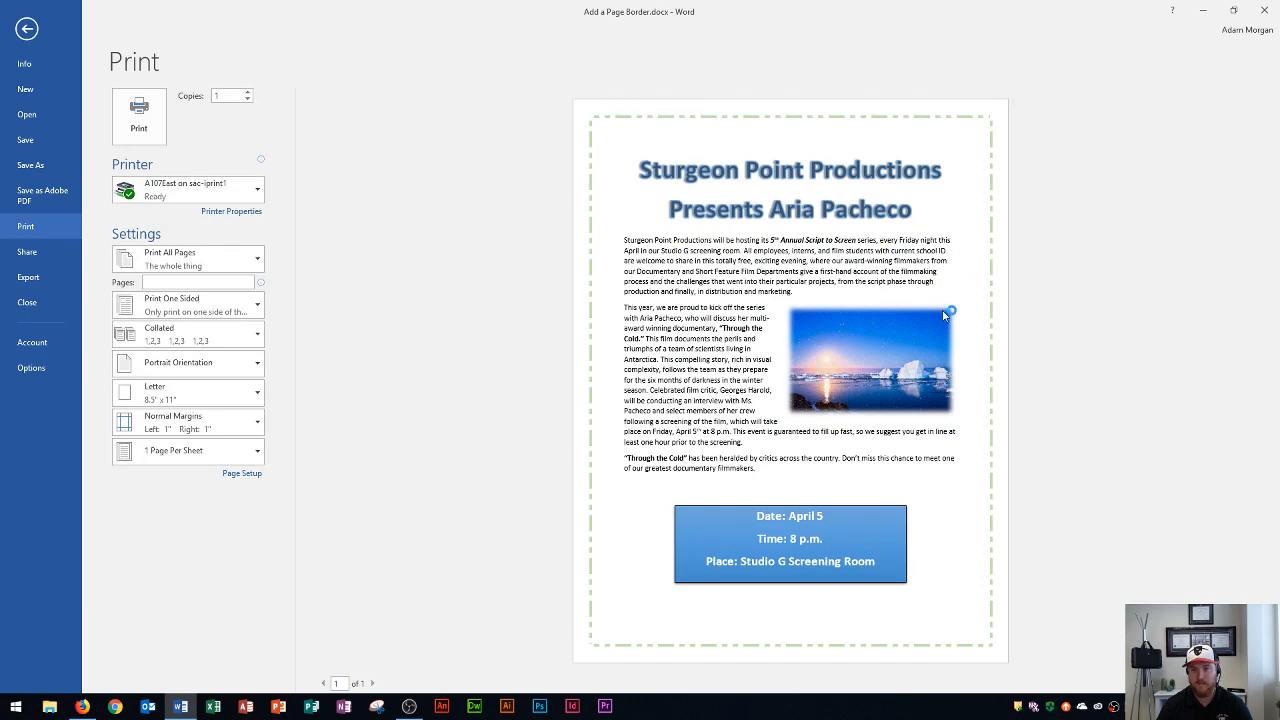
mouse_move(1159, 521)
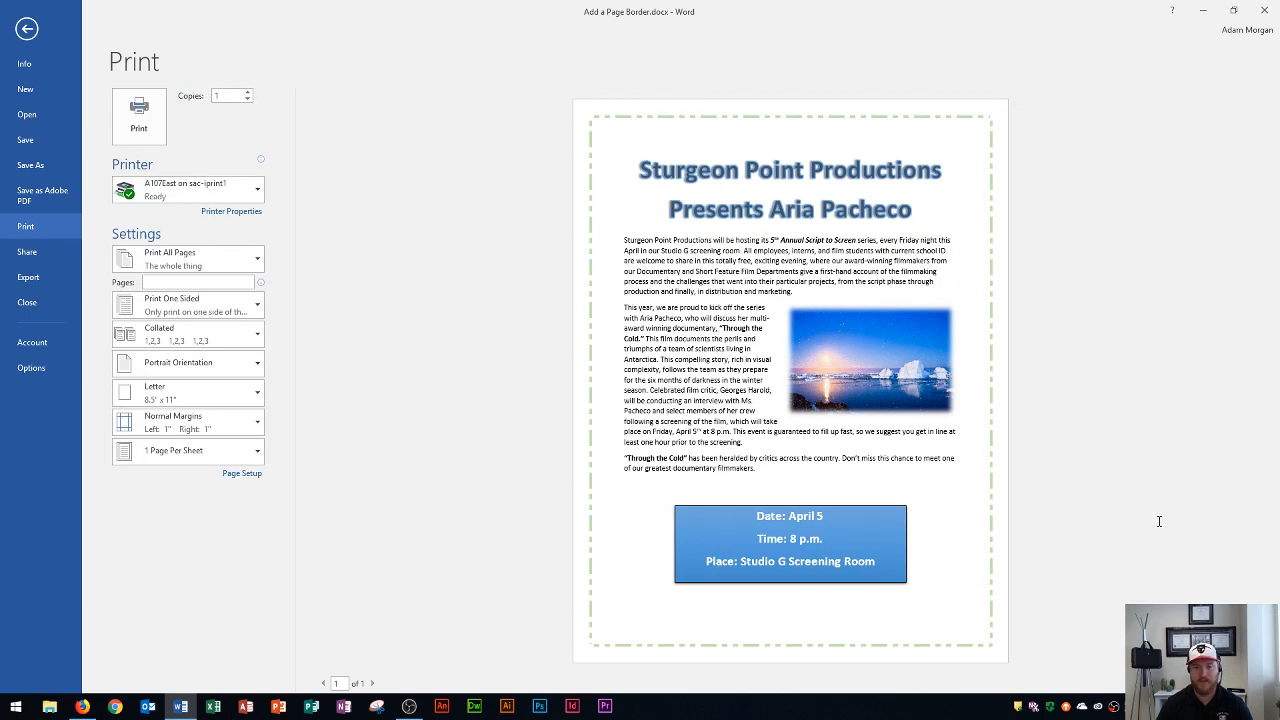